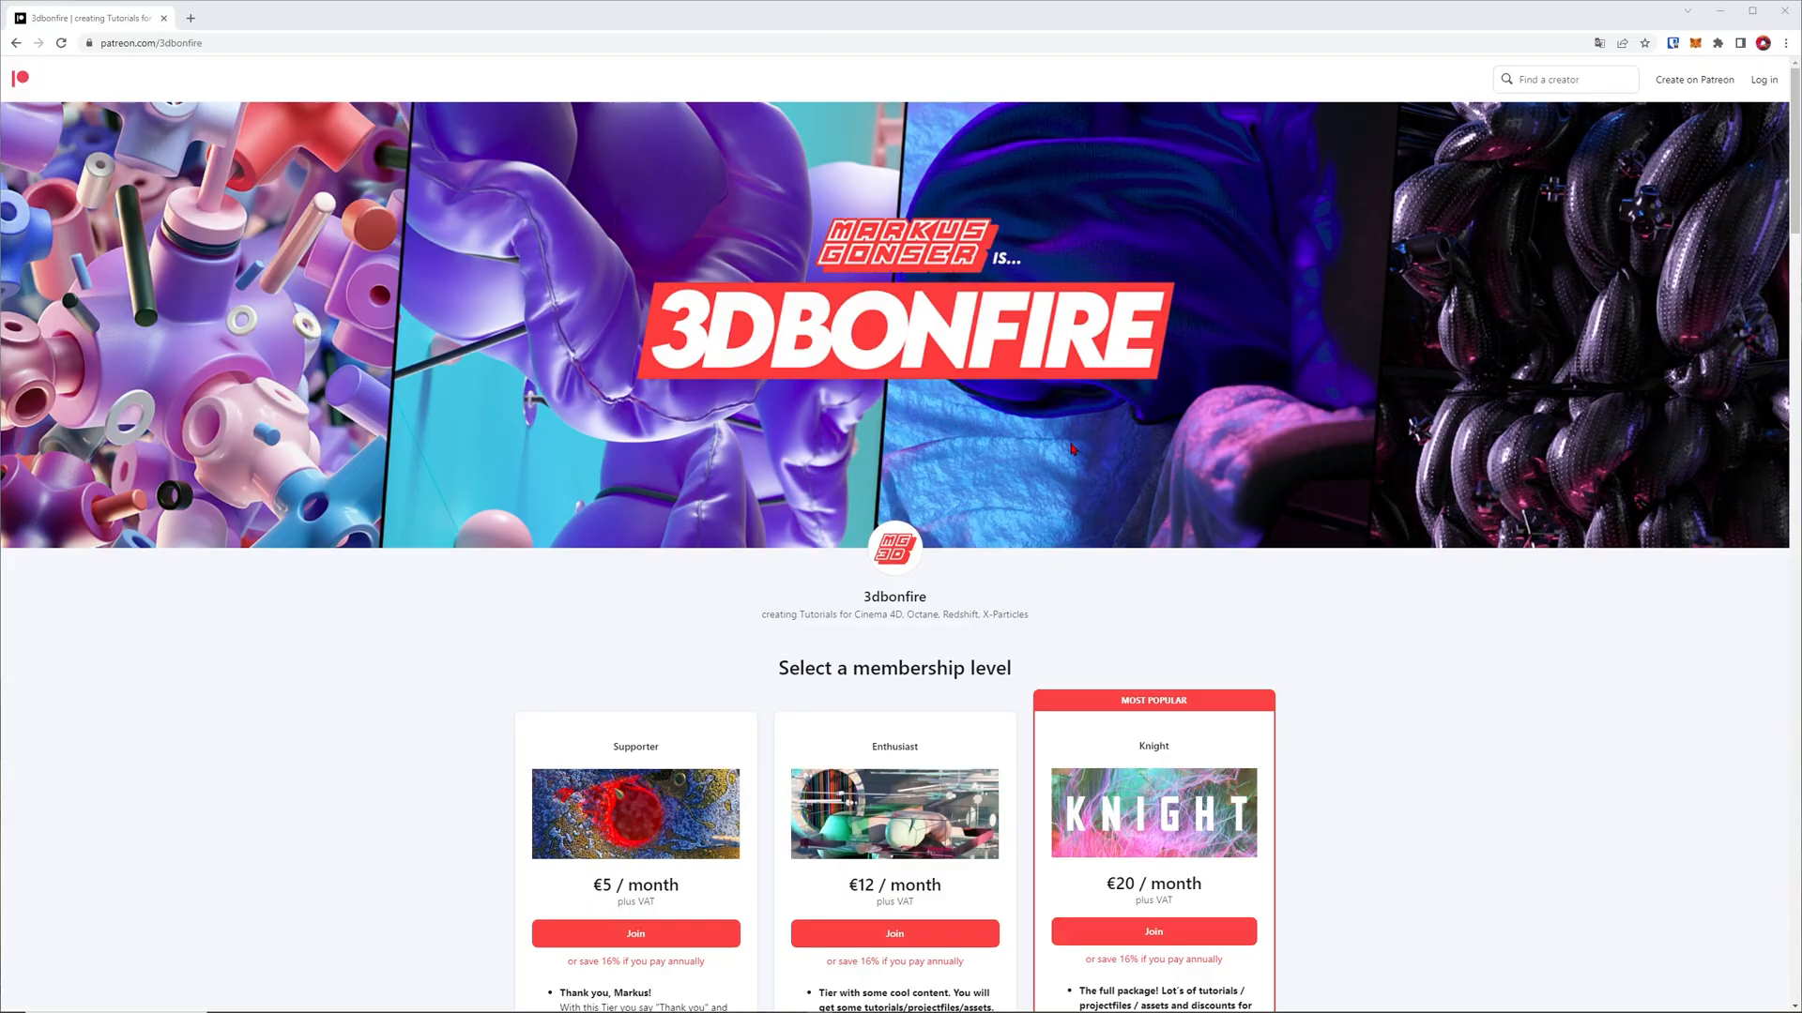
Select and expand the STEP1_condom_factory null to reveal the raw_package, pin, press and plate objects.
scroll(down, 3)
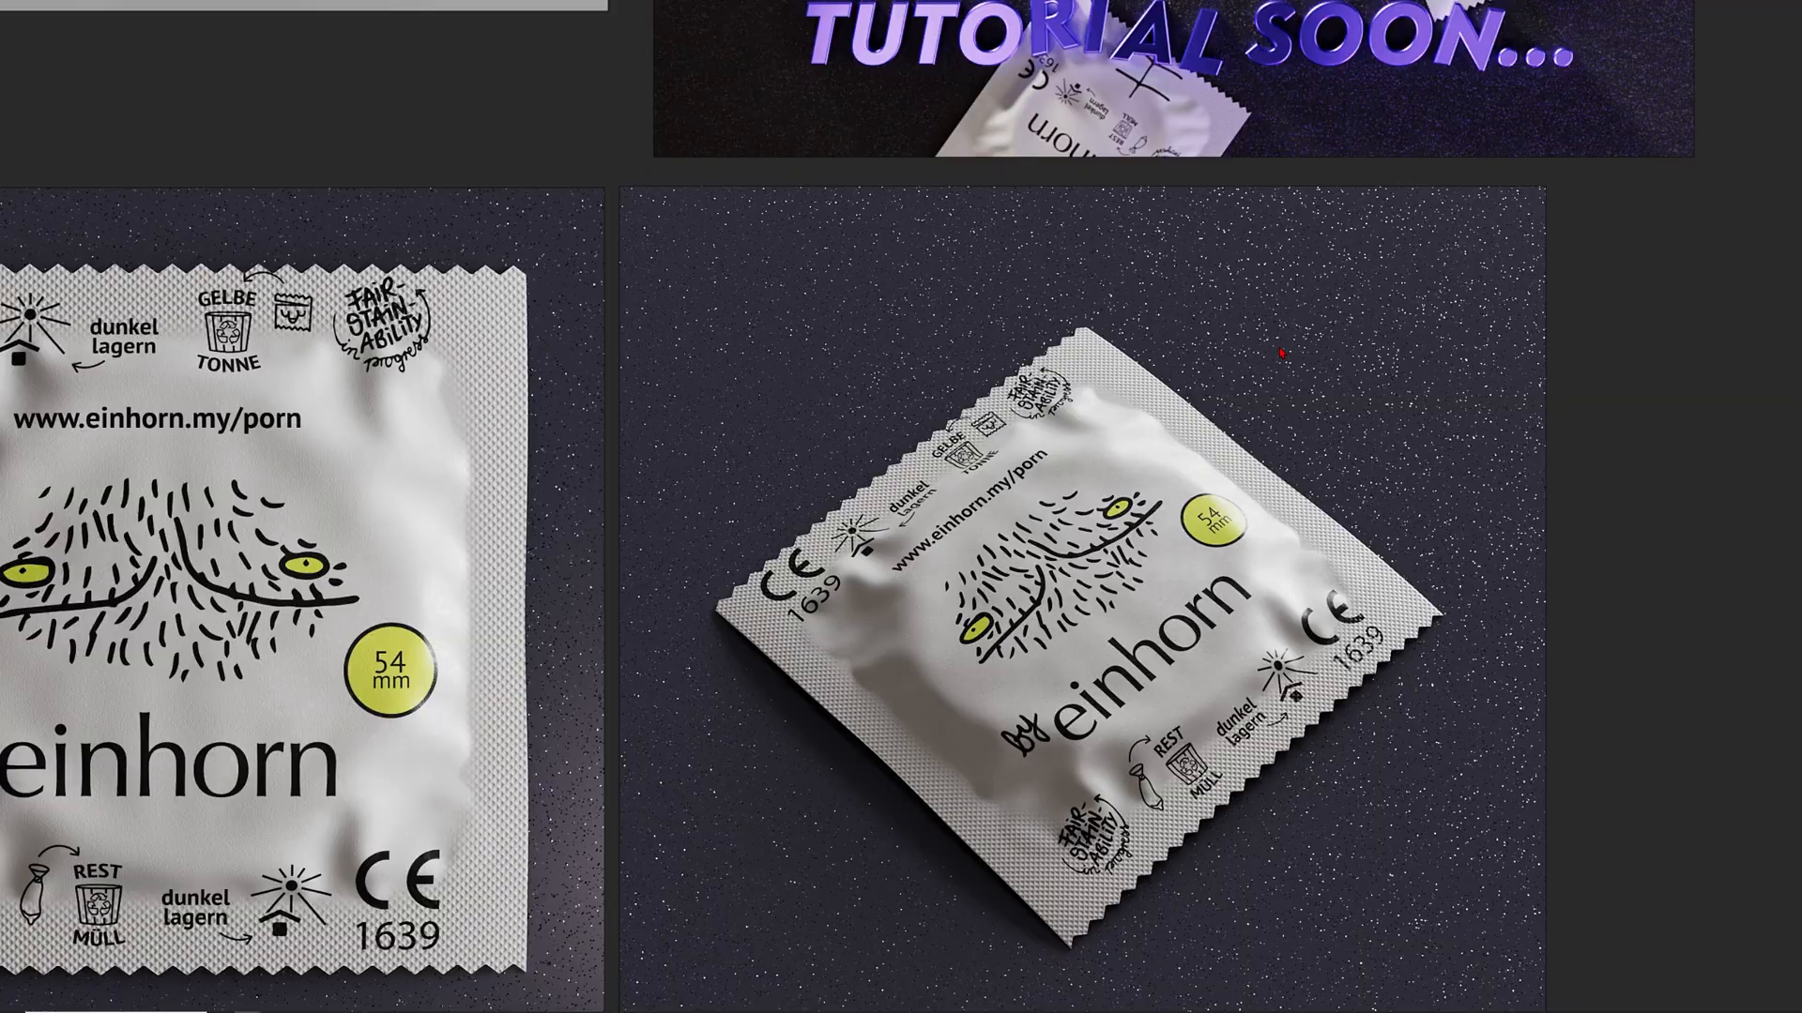
scroll(down, 3)
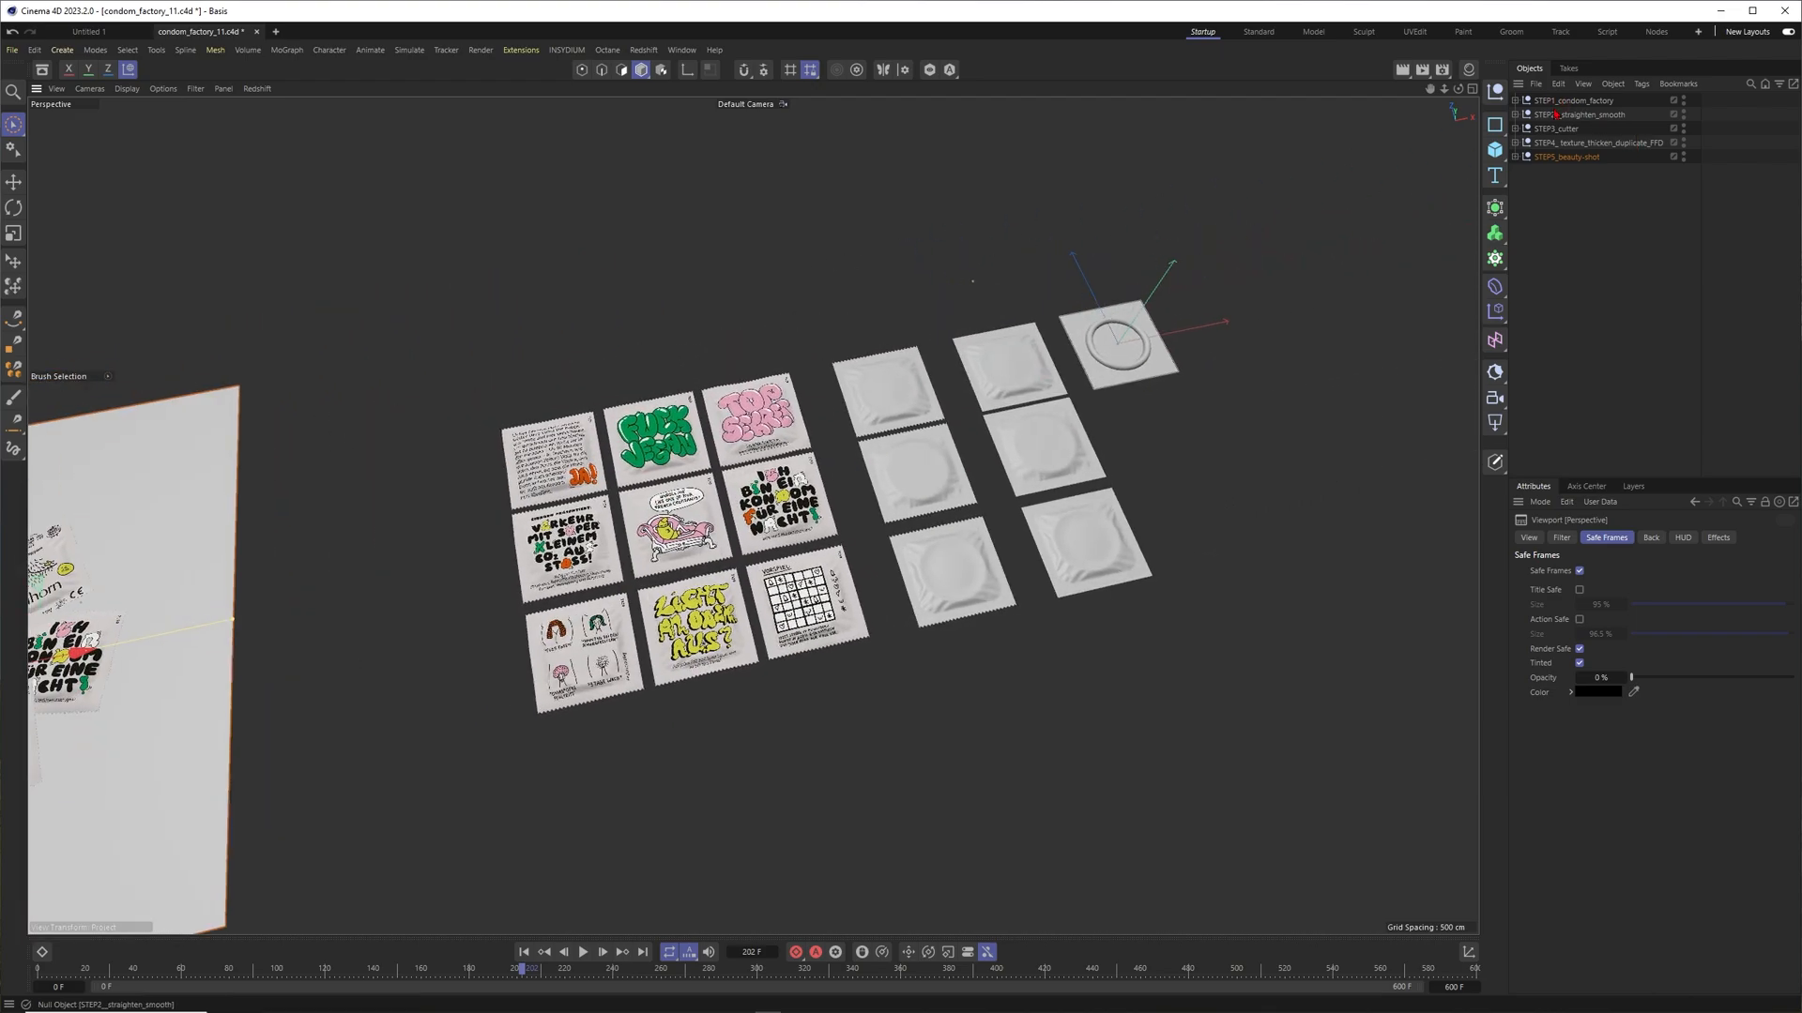
click(1561, 101)
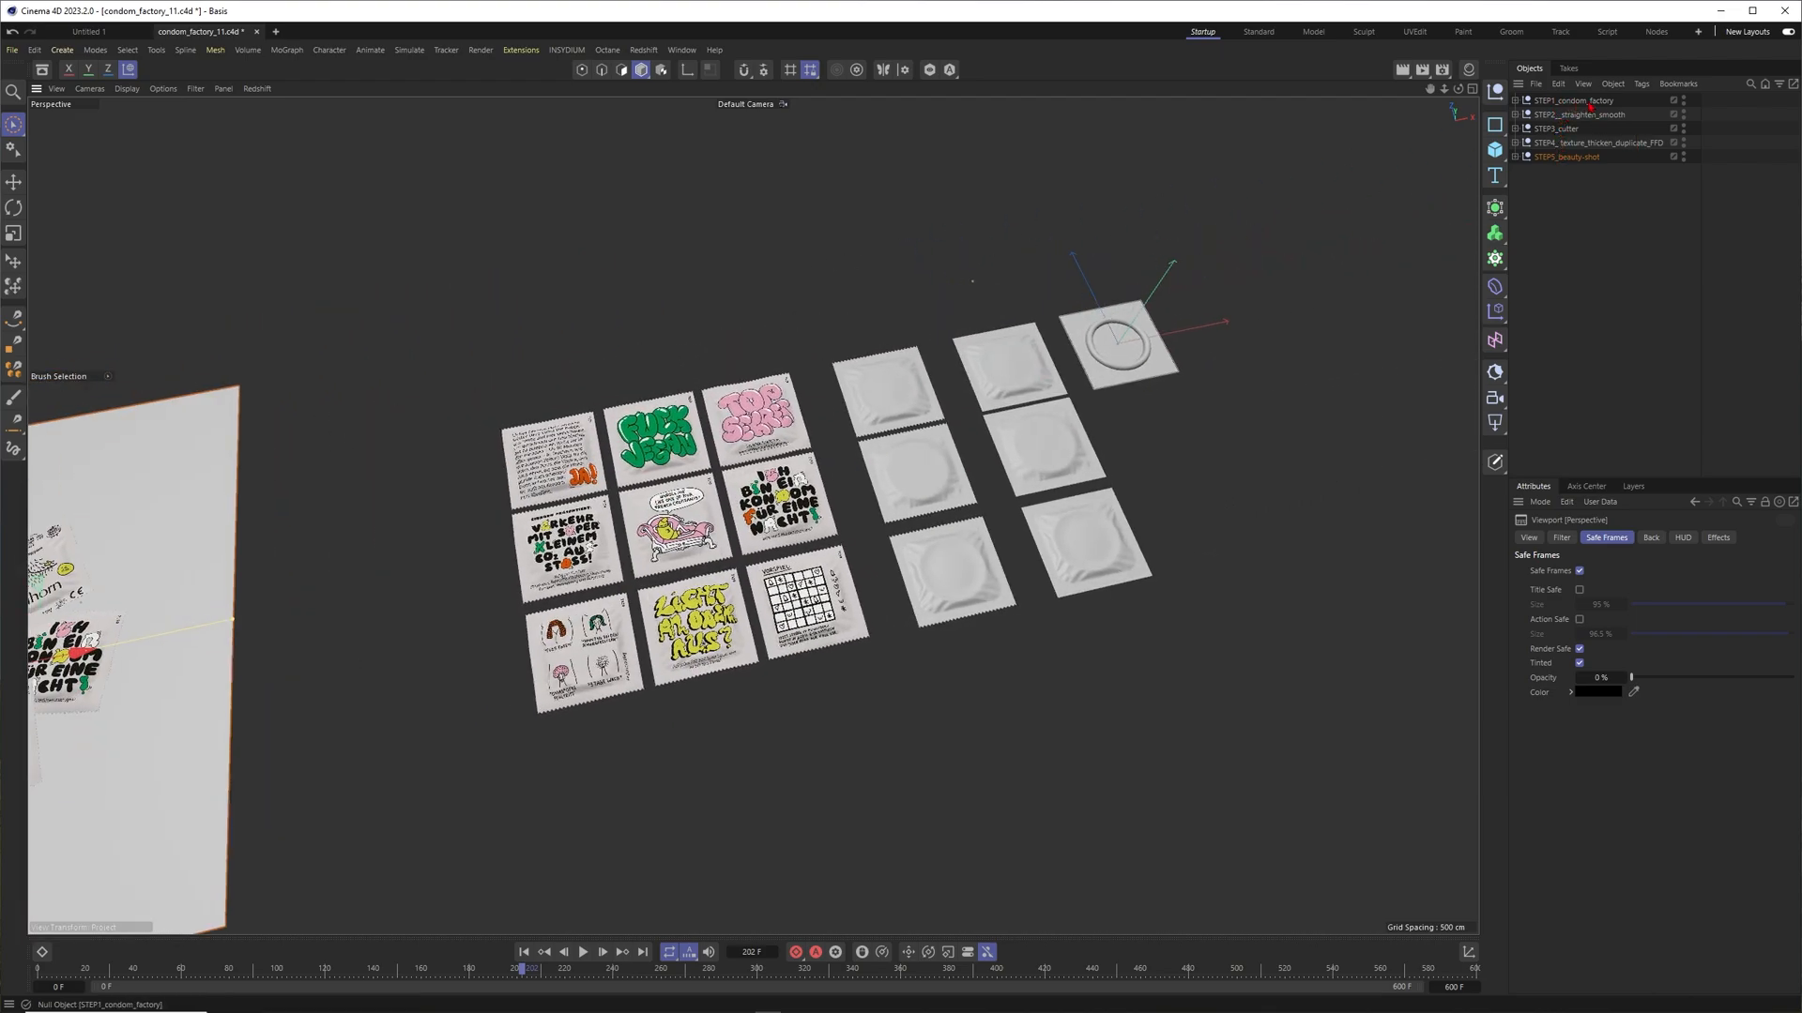
click(1562, 100)
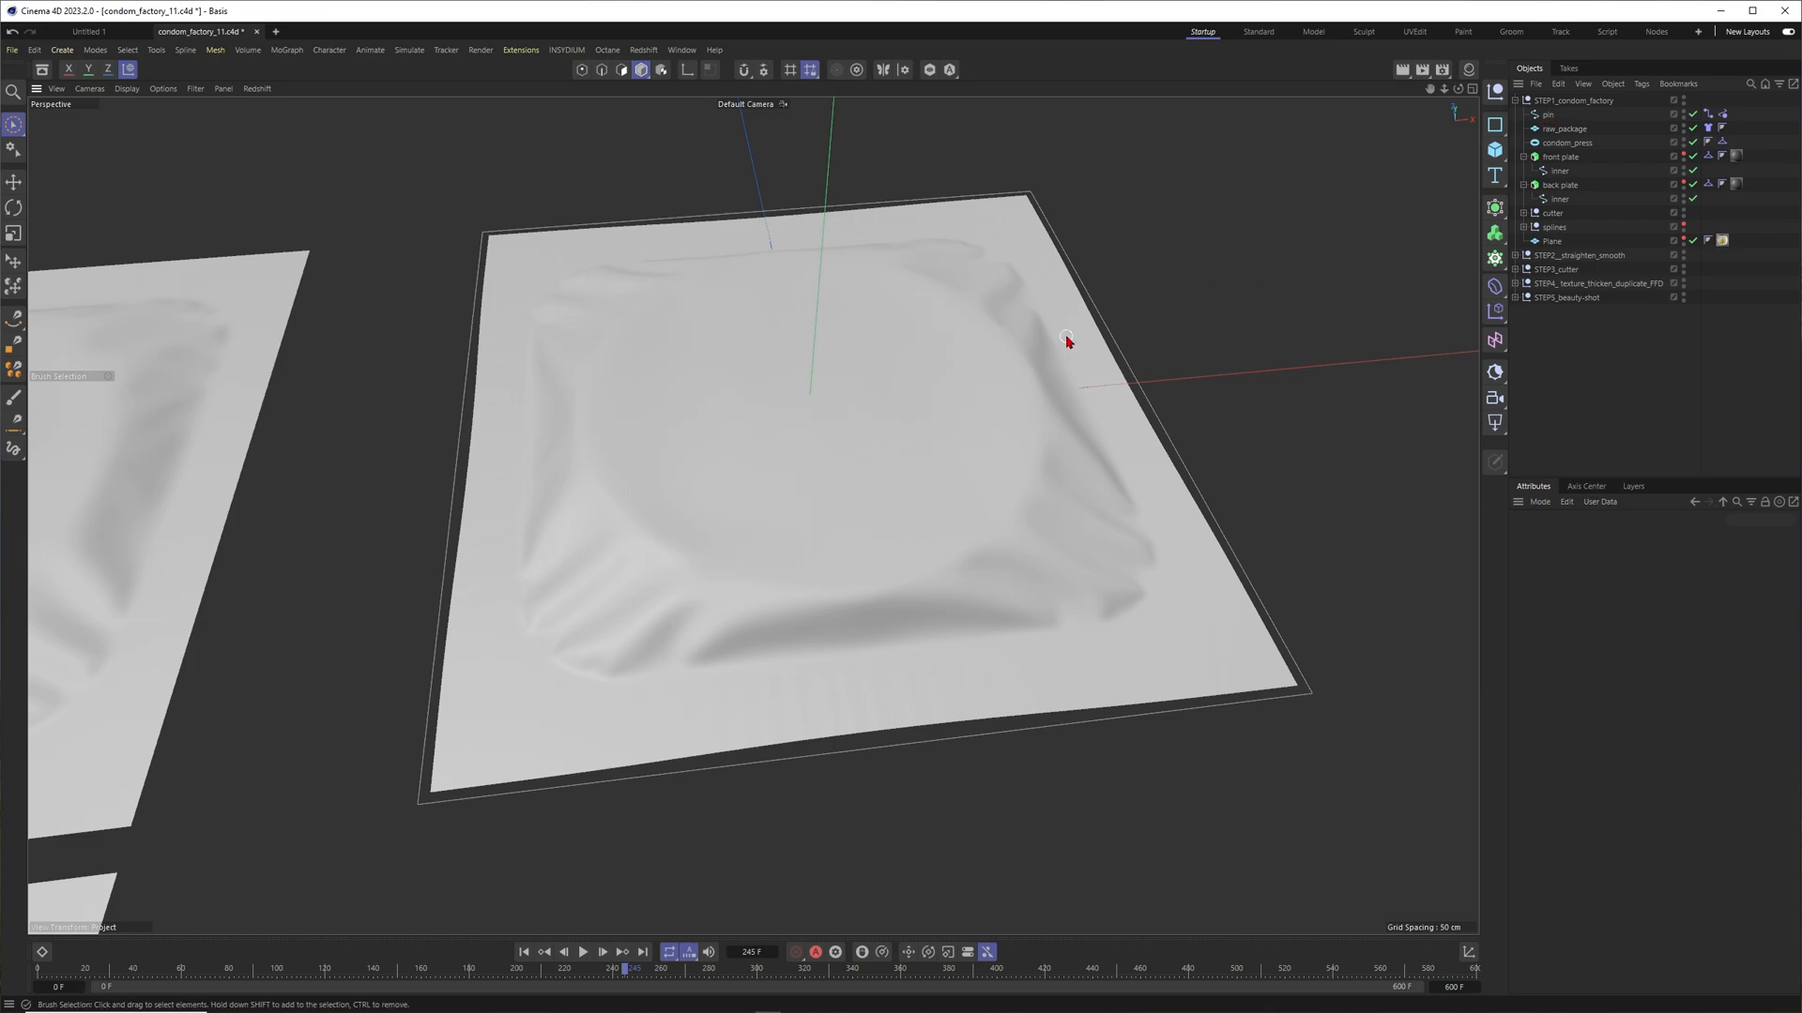
Select the condom_press torus, inspect its Collider tag, and browse the Simulation Tags menu.
click(1570, 101)
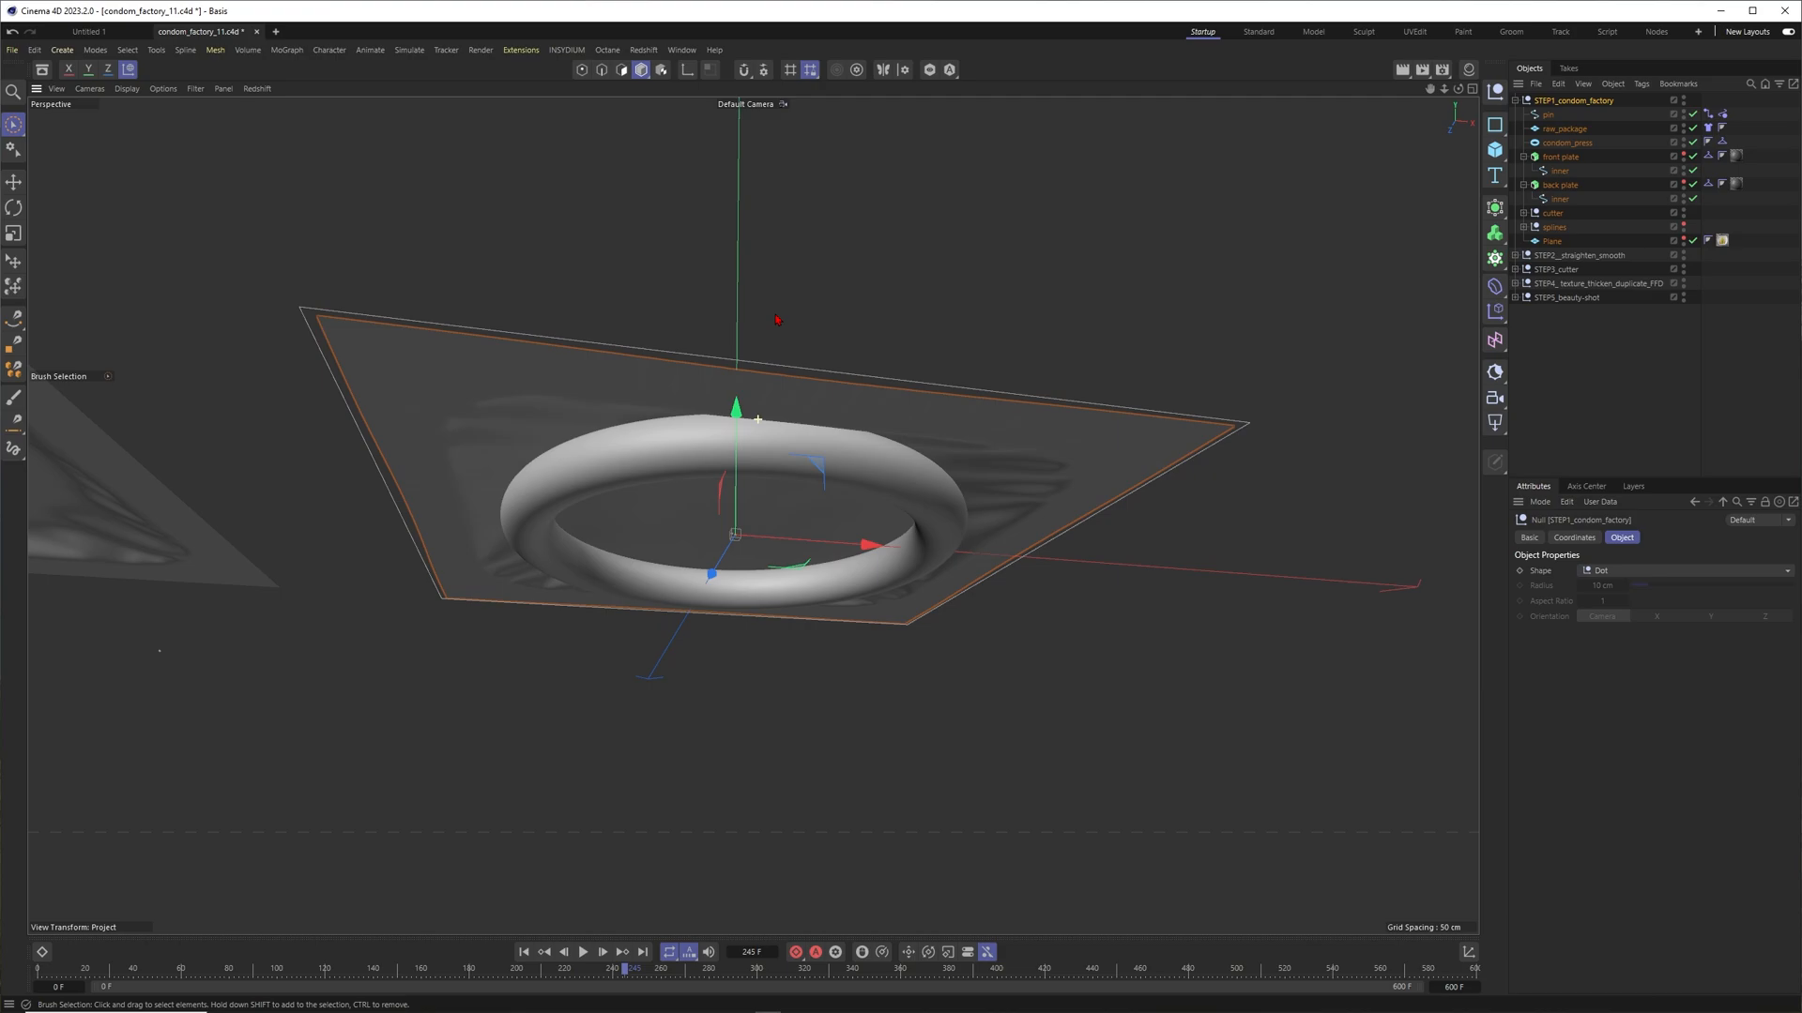
click(1566, 142)
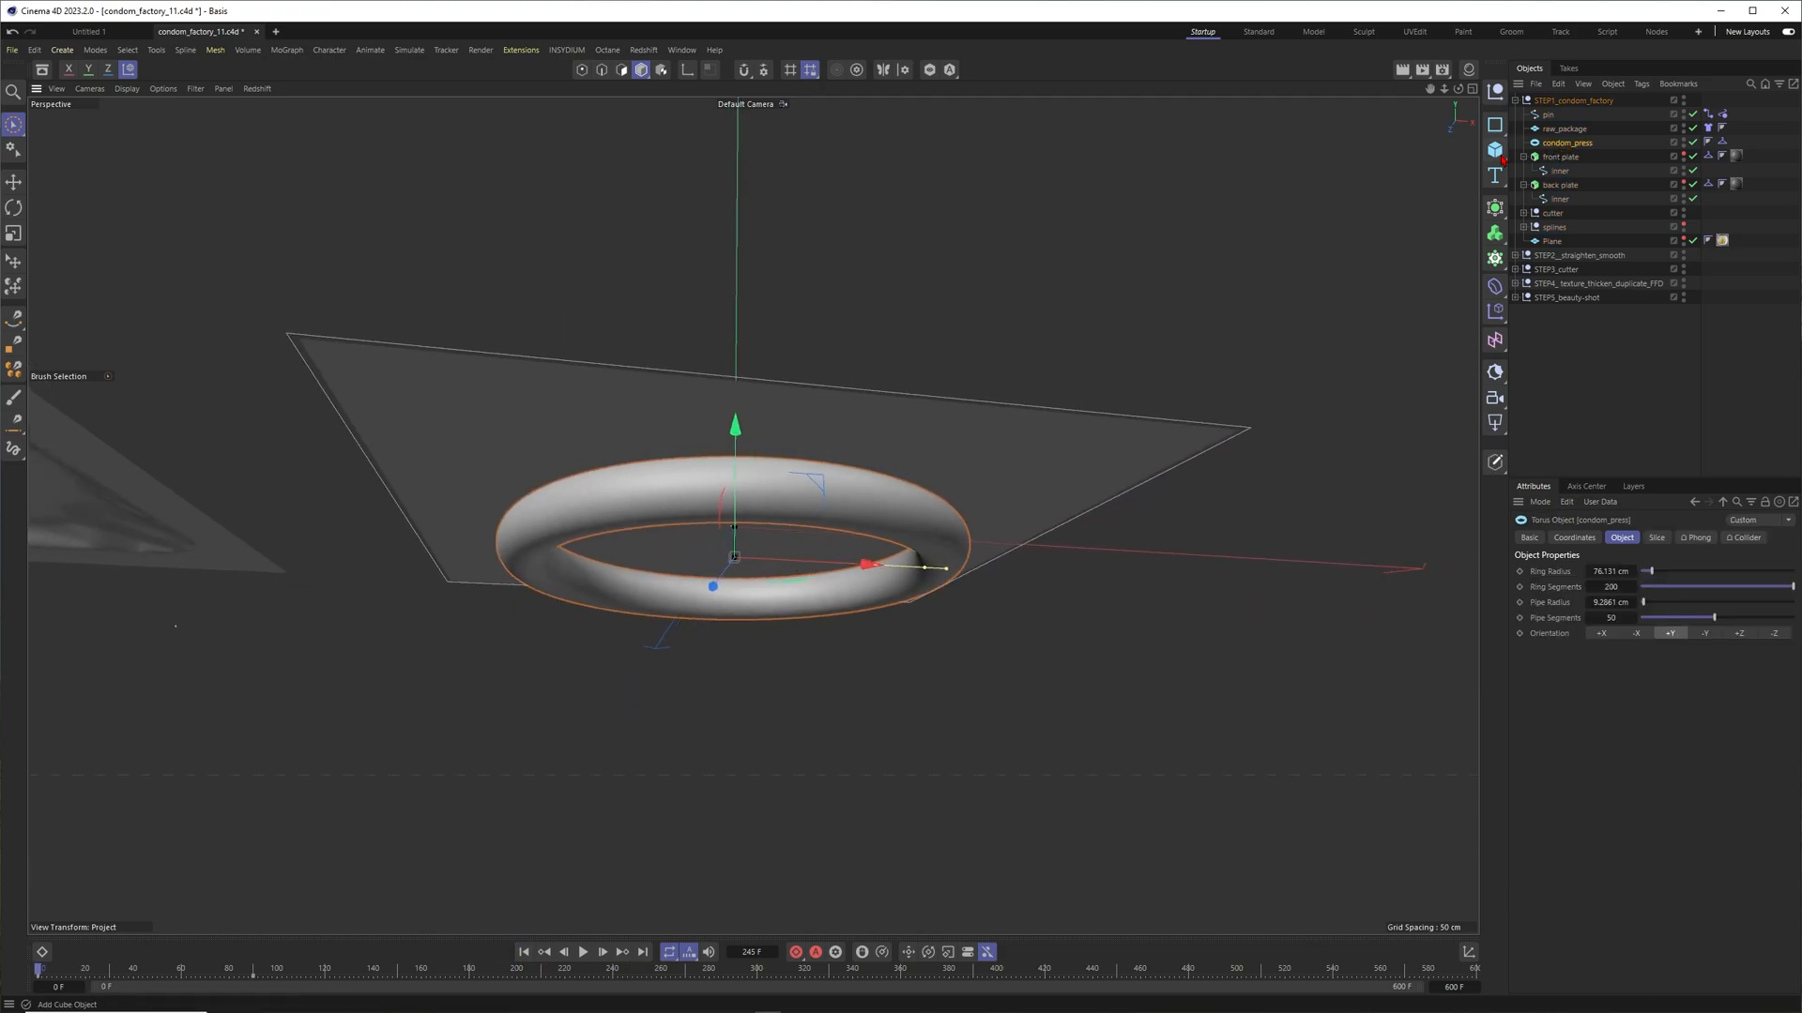
click(1490, 149)
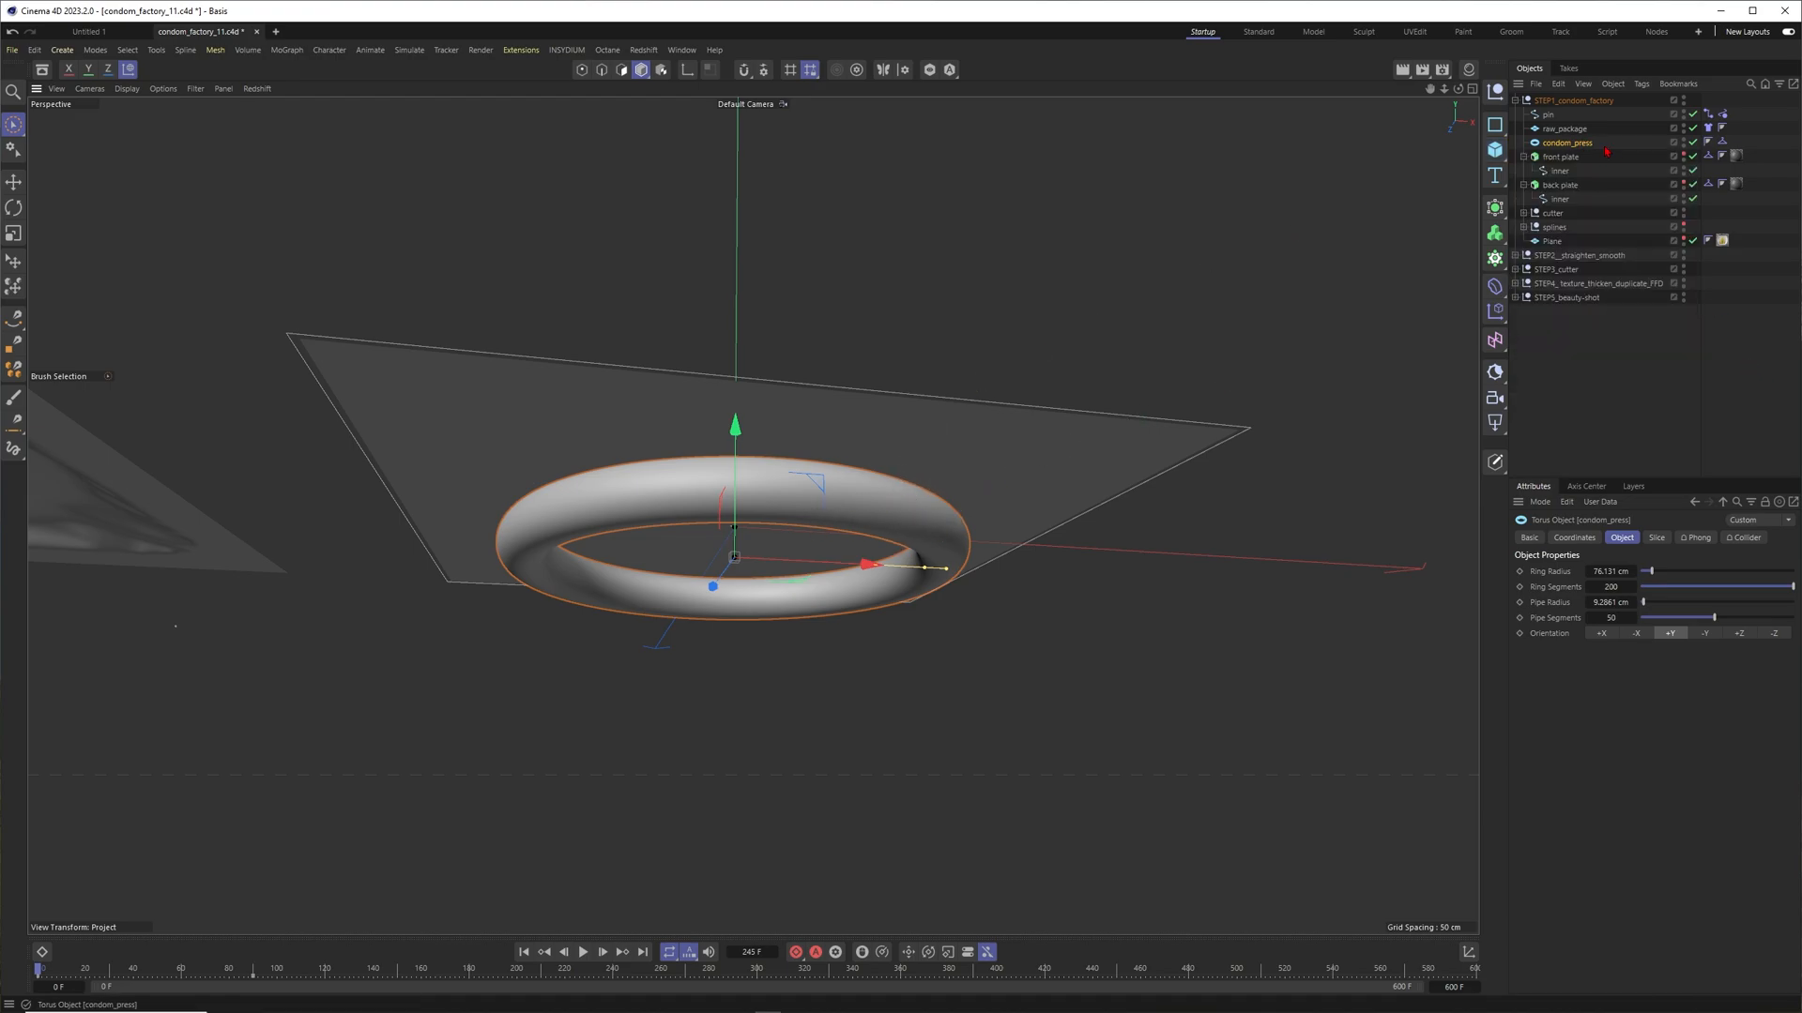
click(1729, 143)
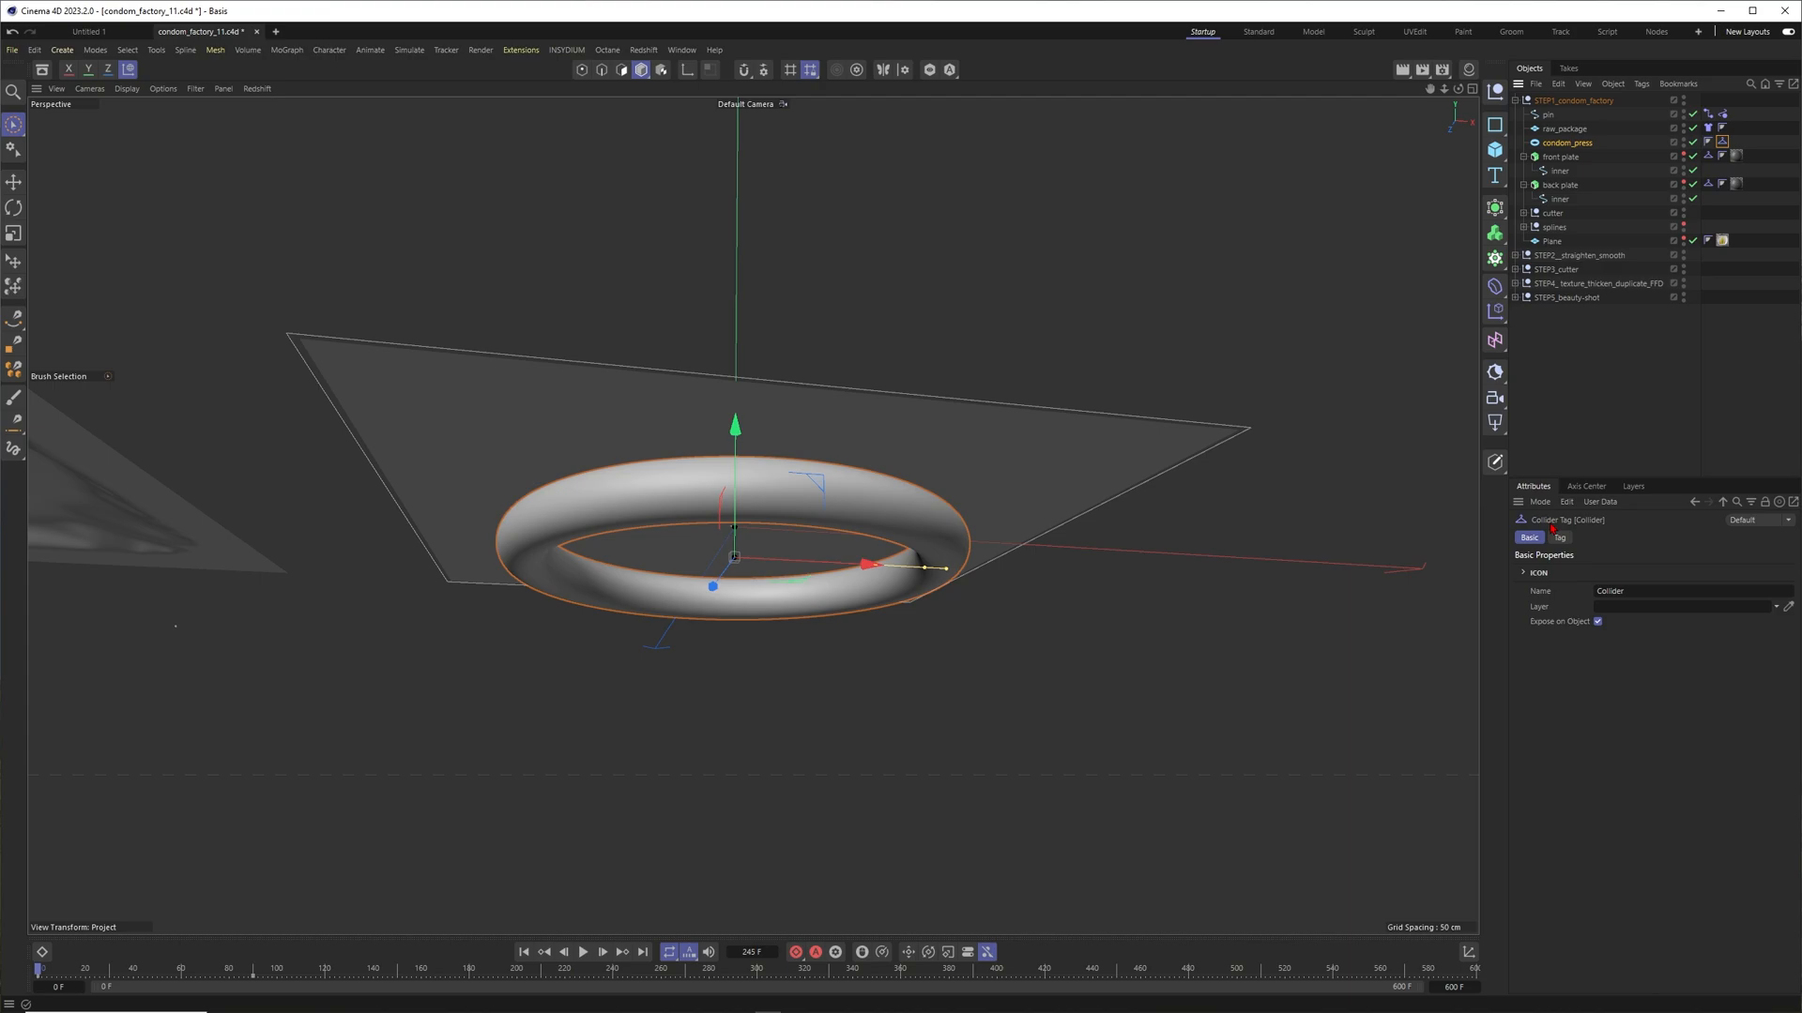
right_click(1567, 143)
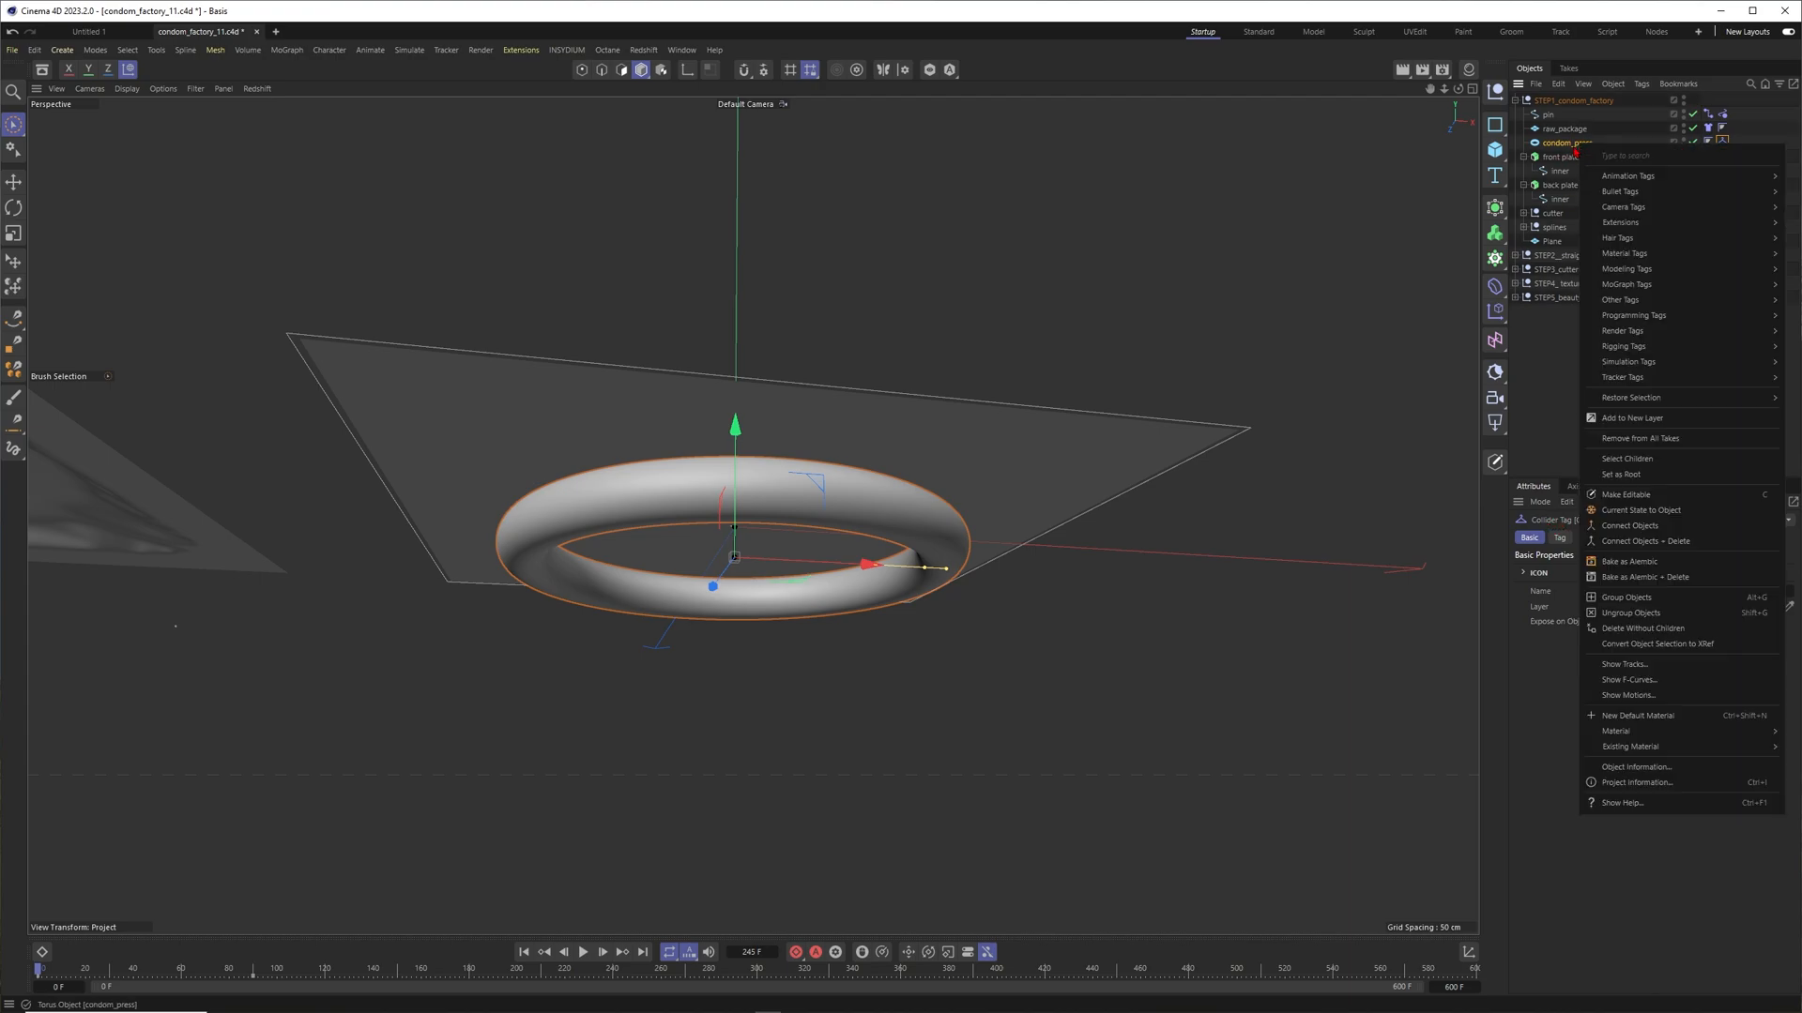
mouse_move(1645, 361)
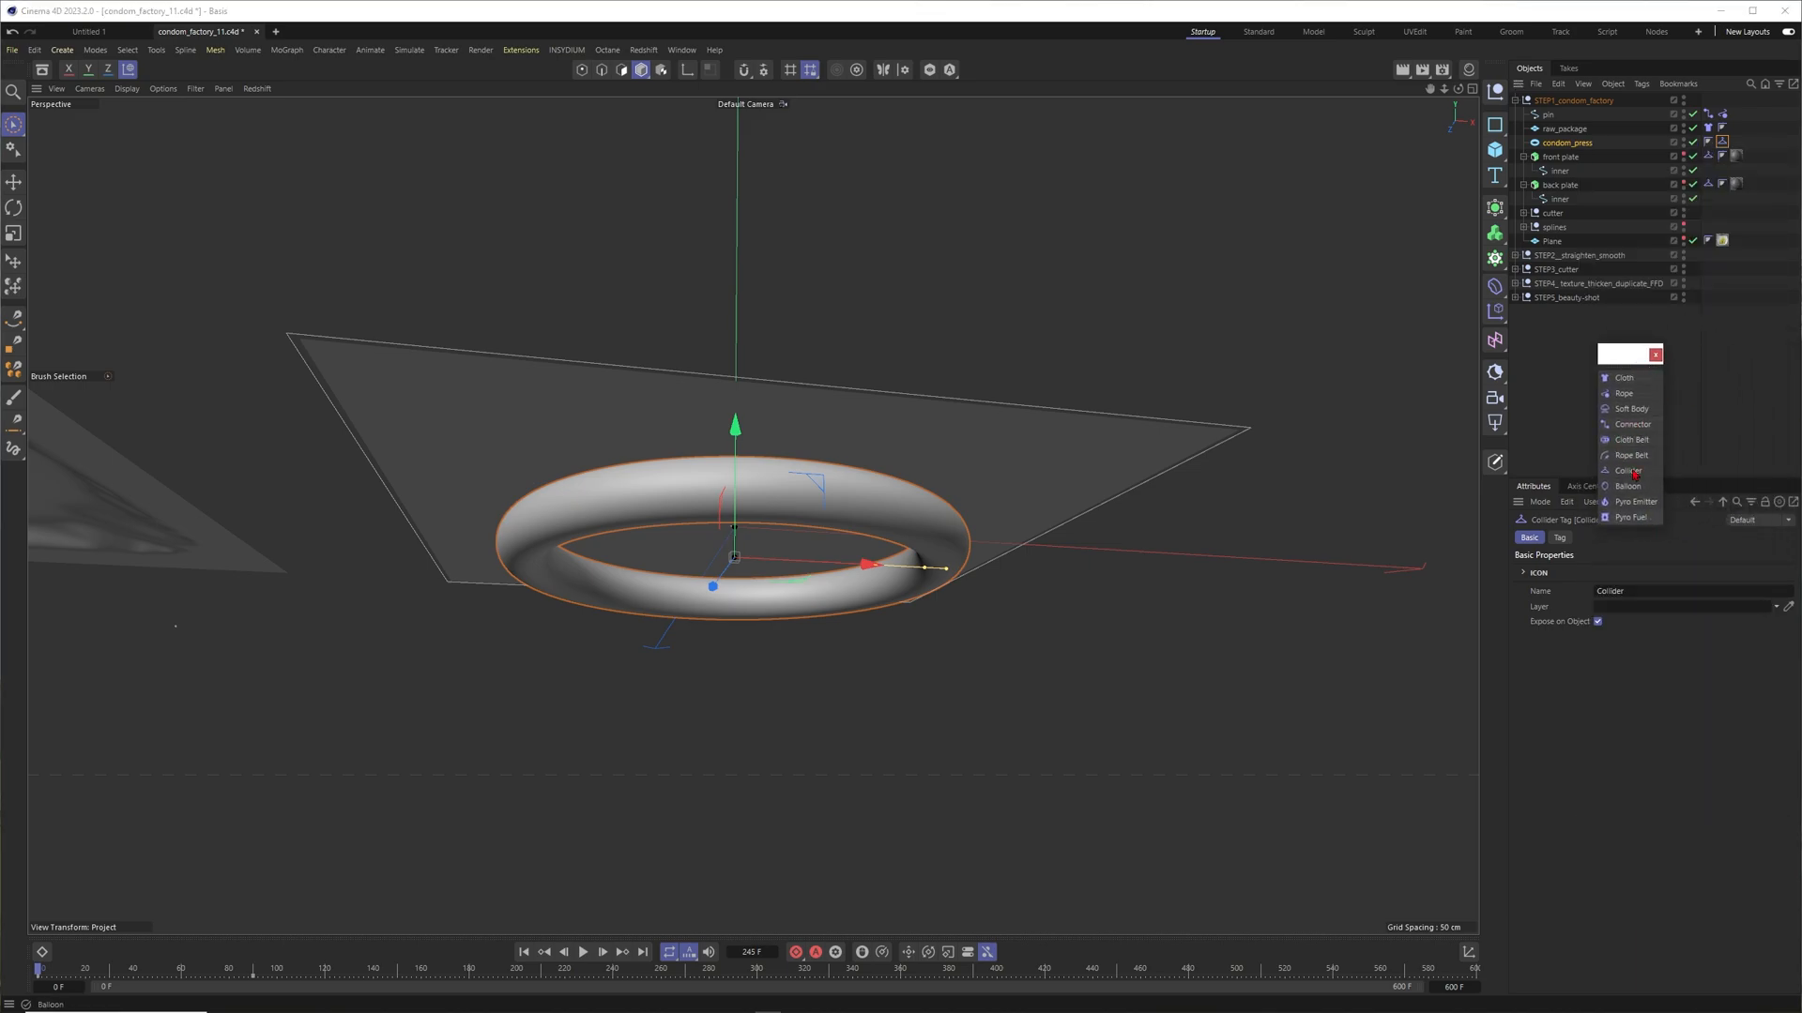
click(1628, 470)
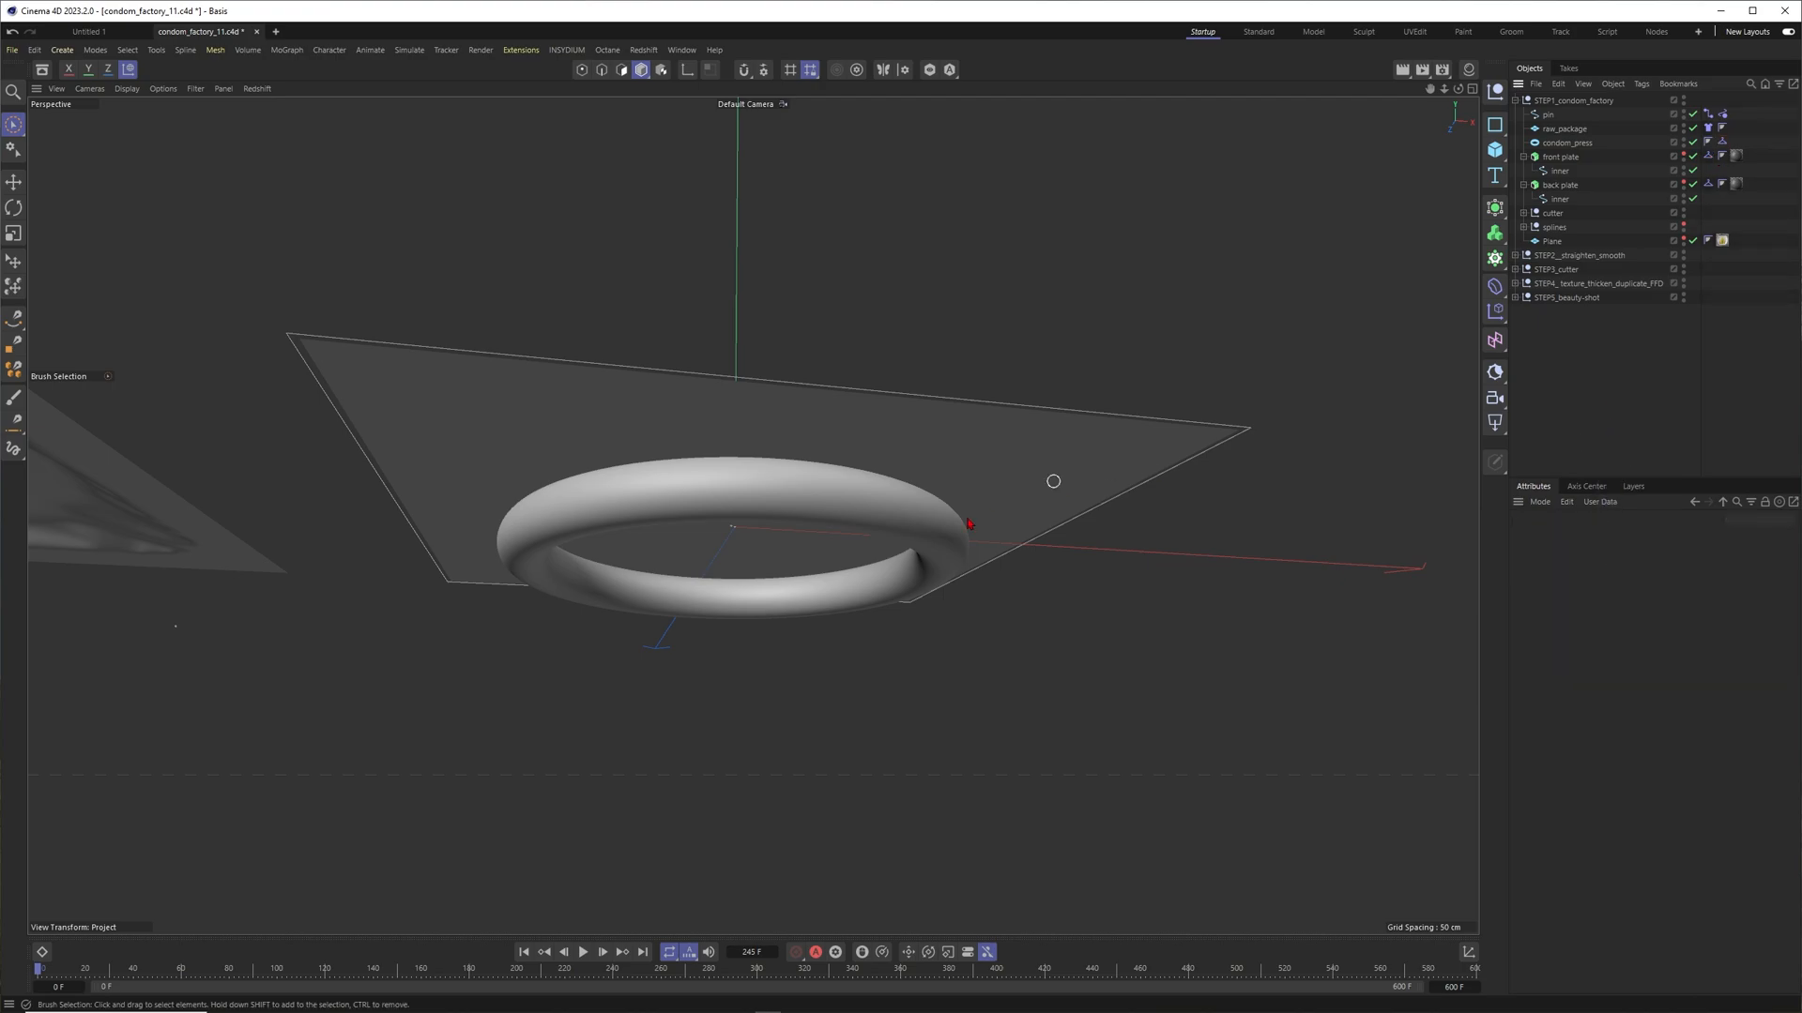
Select the raw_package plane and orbit the view to look down on it.
click(1567, 143)
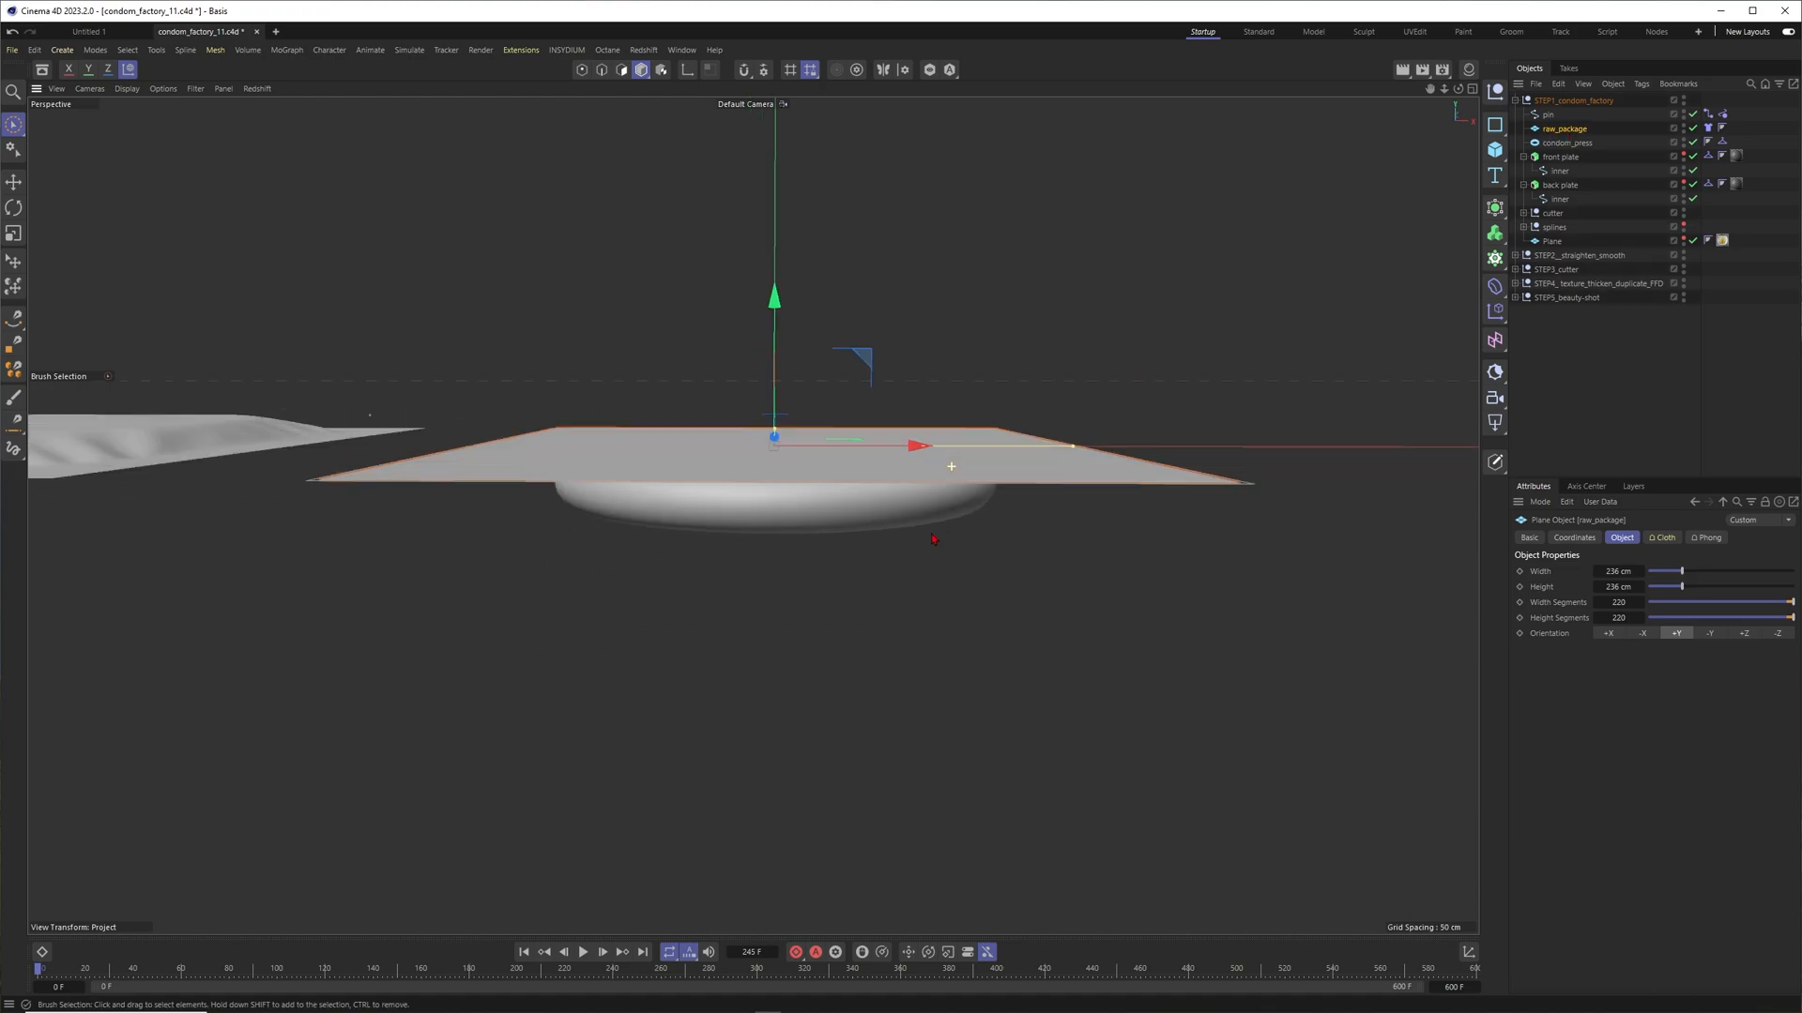
drag(782, 460, 793, 368)
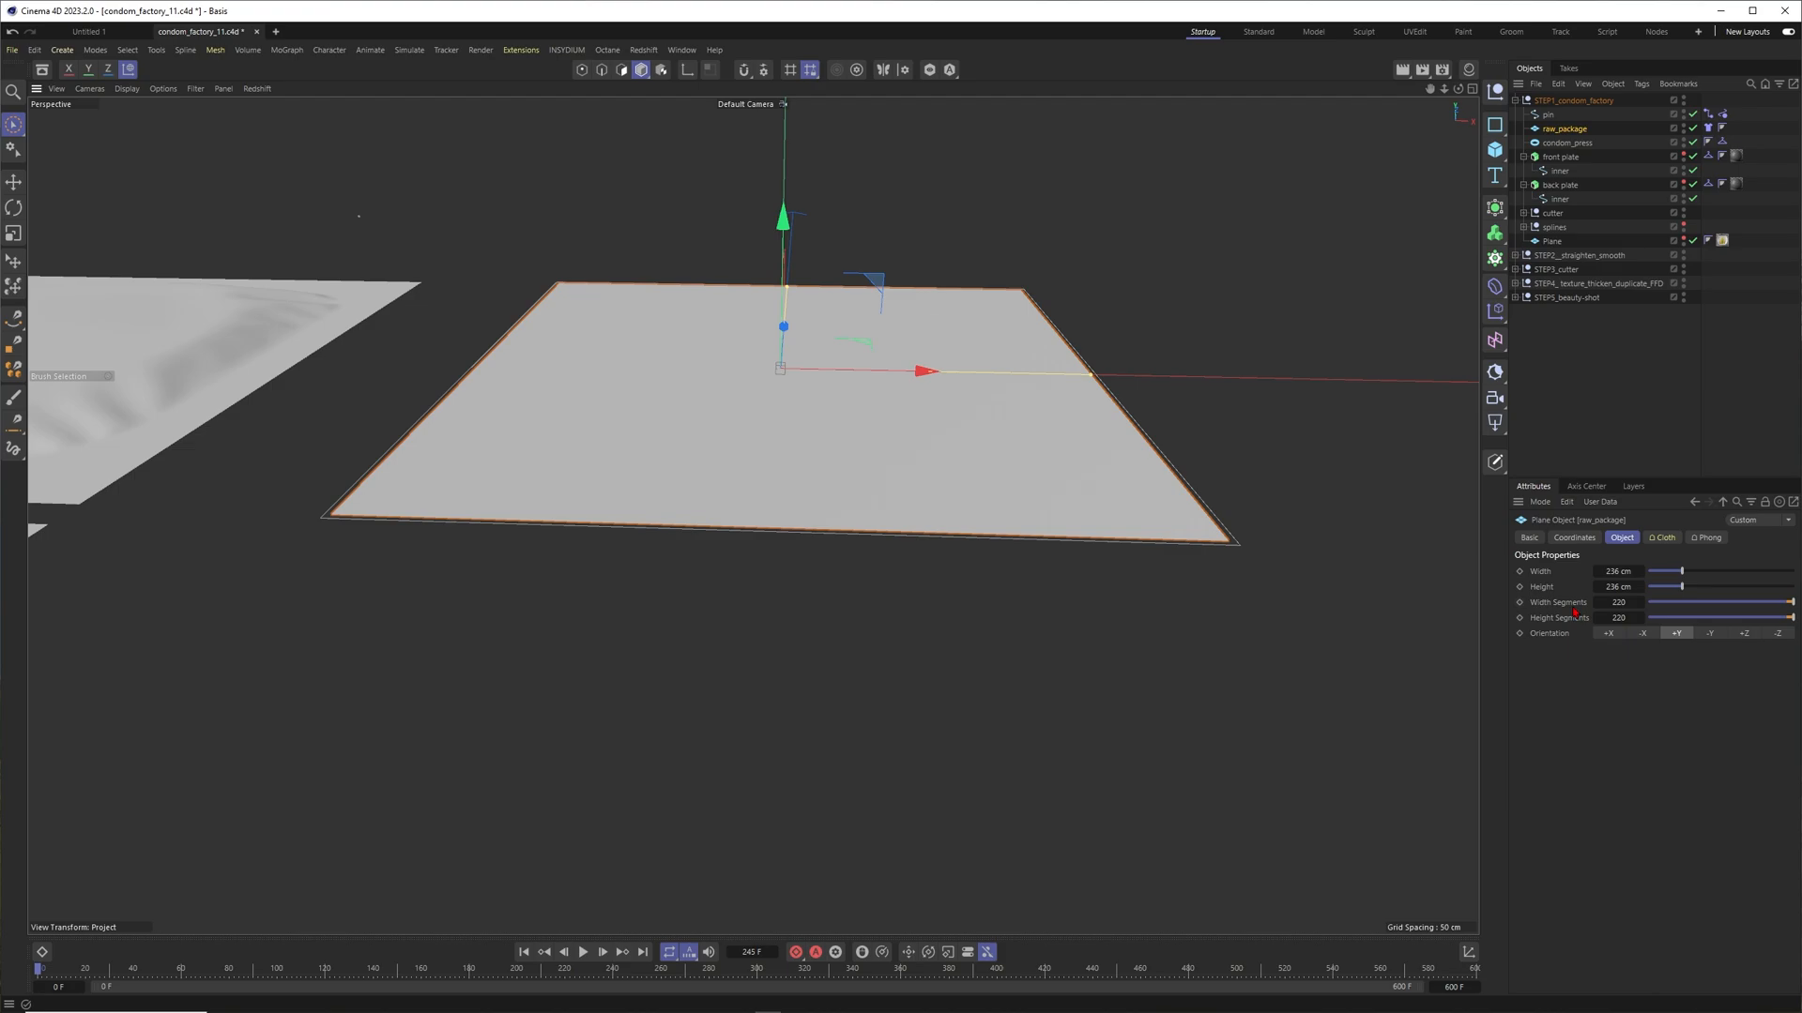
mouse_move(910, 411)
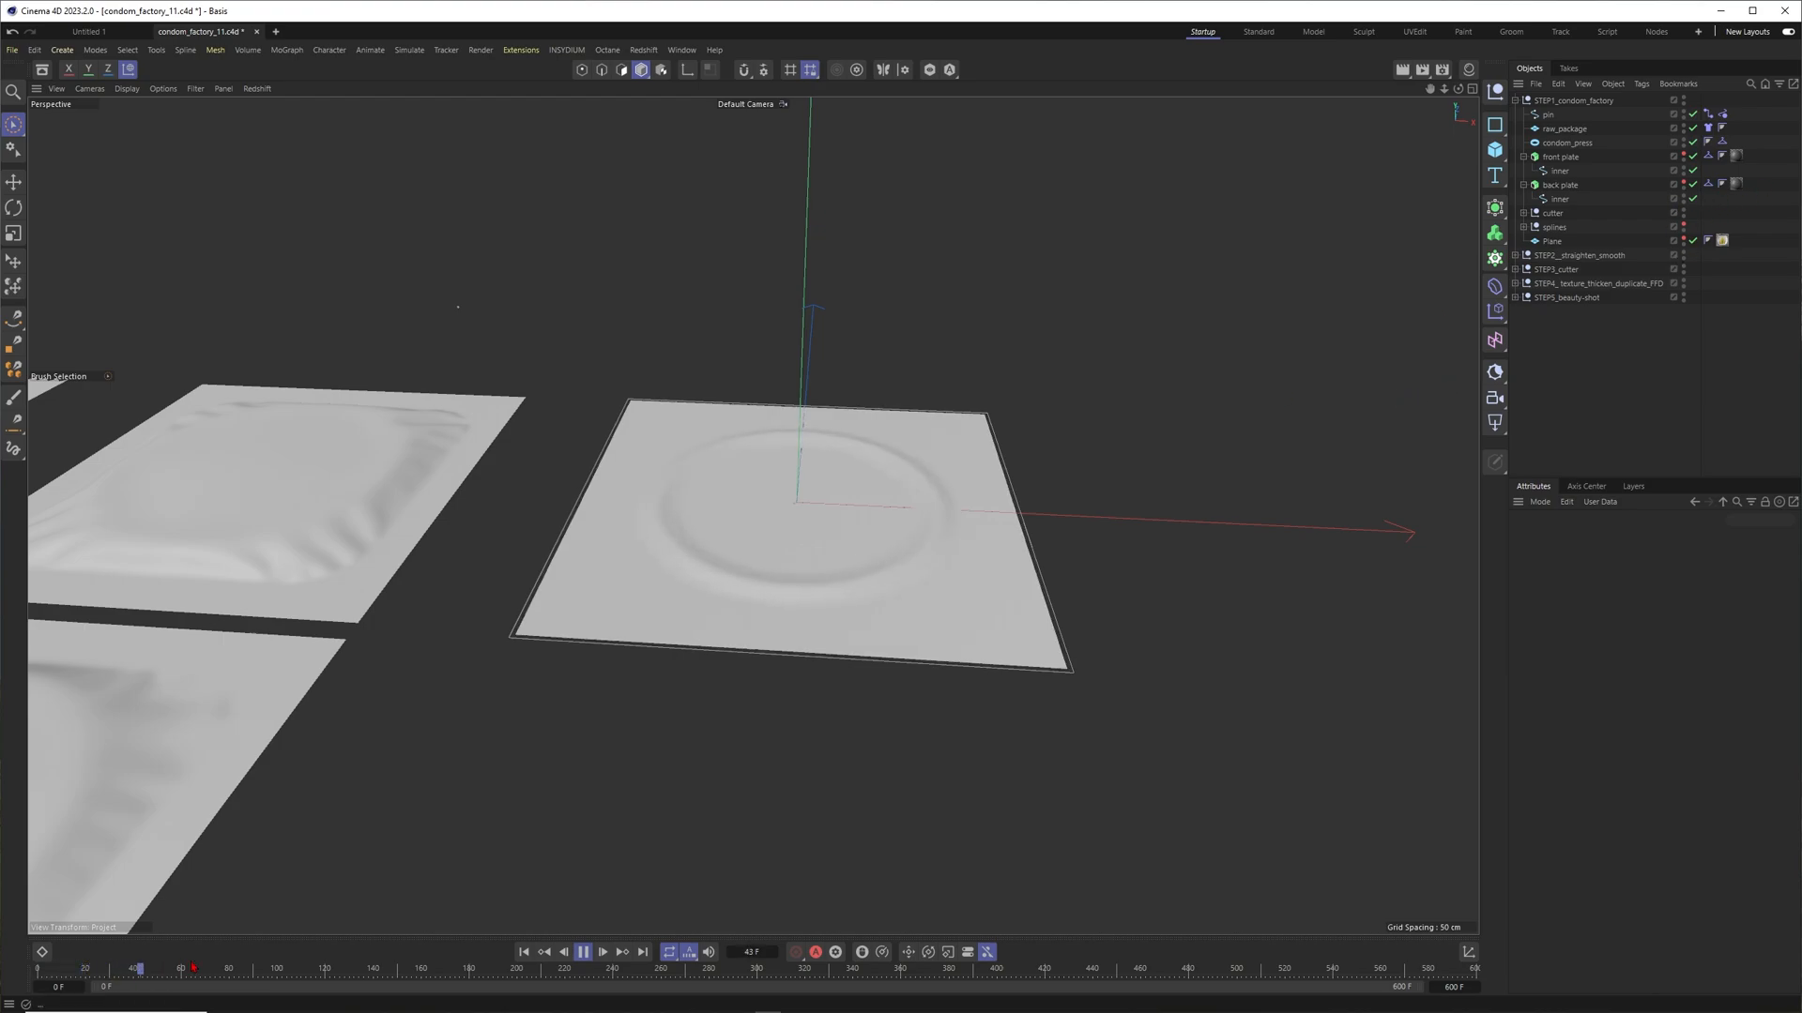
Pause playback at frame 91, then review raw_package's Coordinates and Object size and segment settings.
click(585, 952)
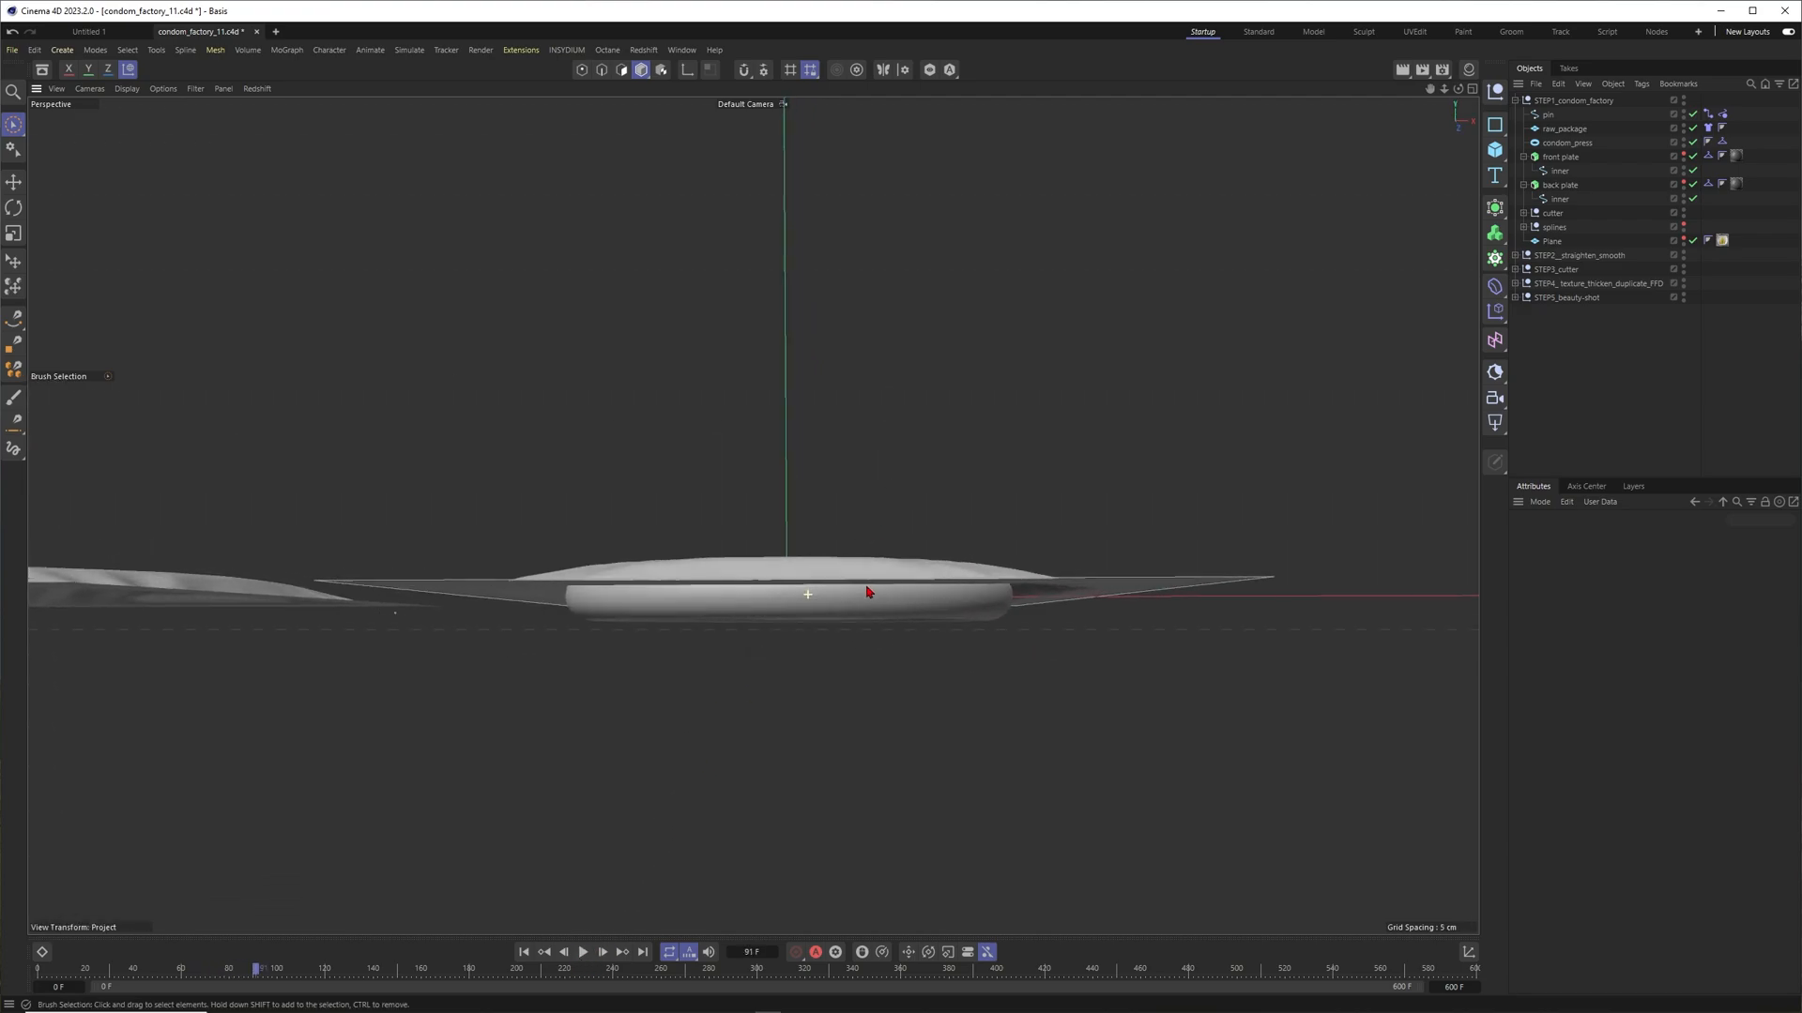
click(1568, 142)
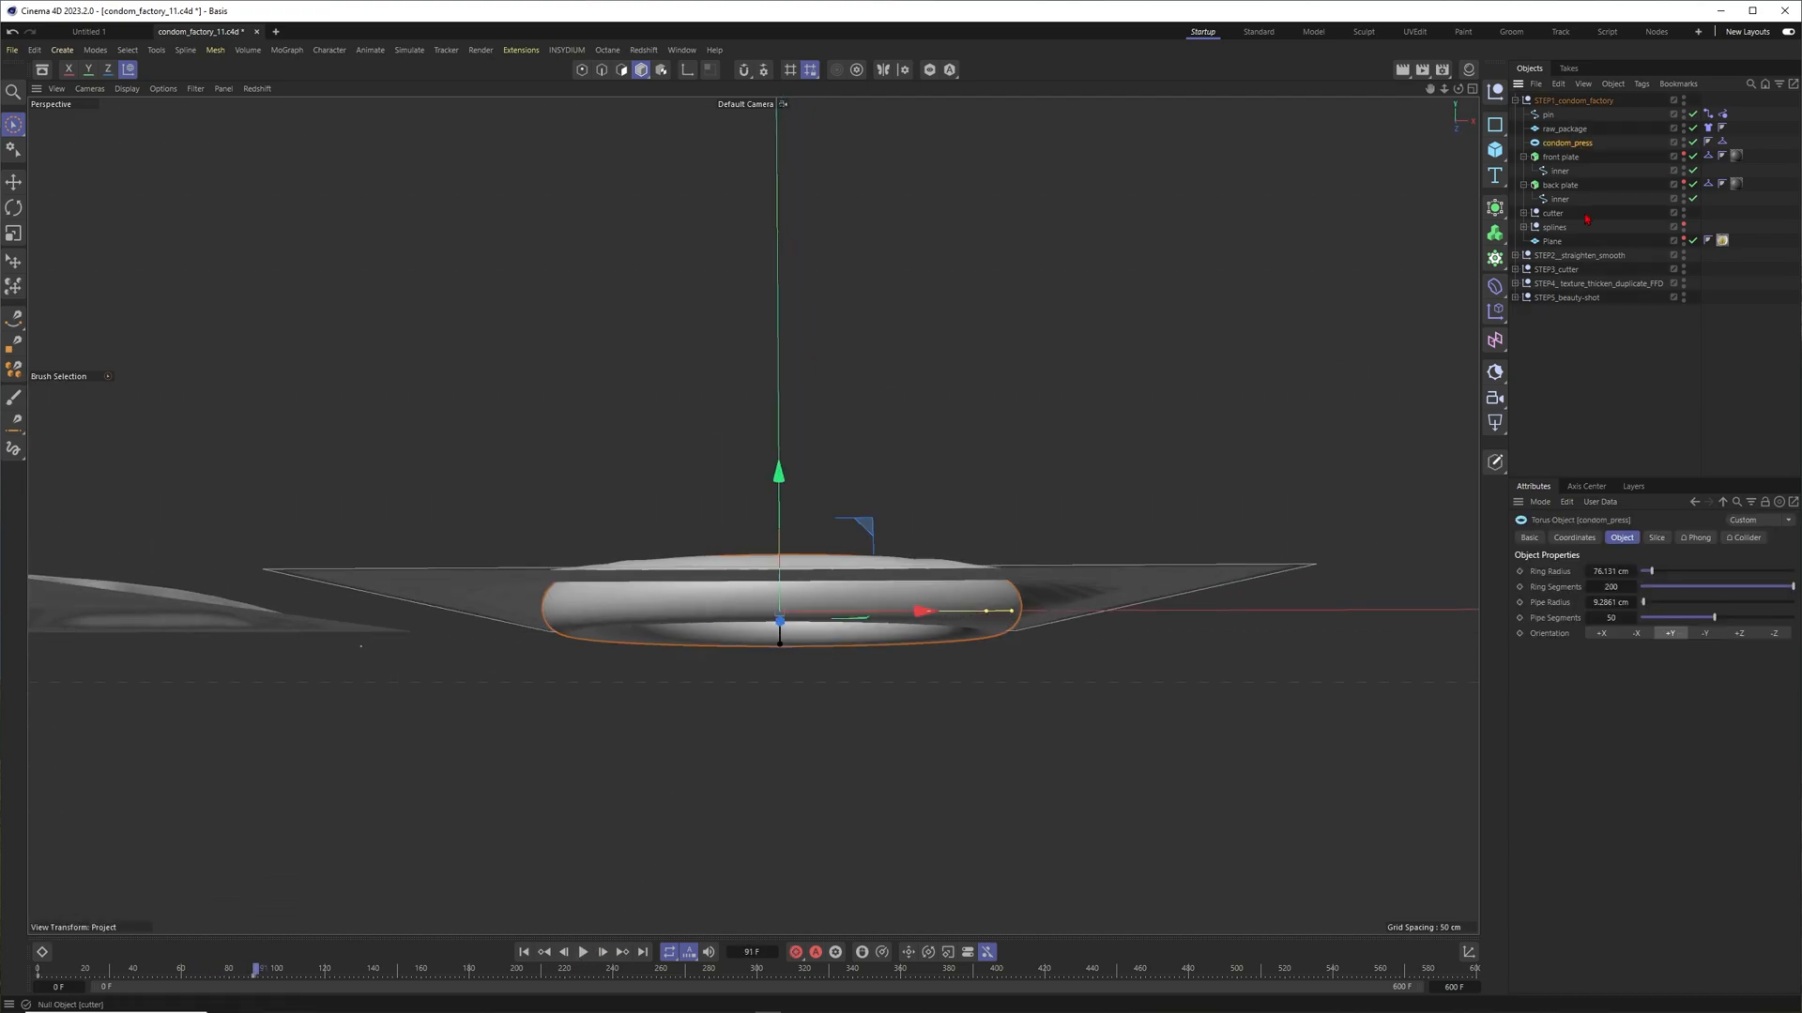
click(1574, 538)
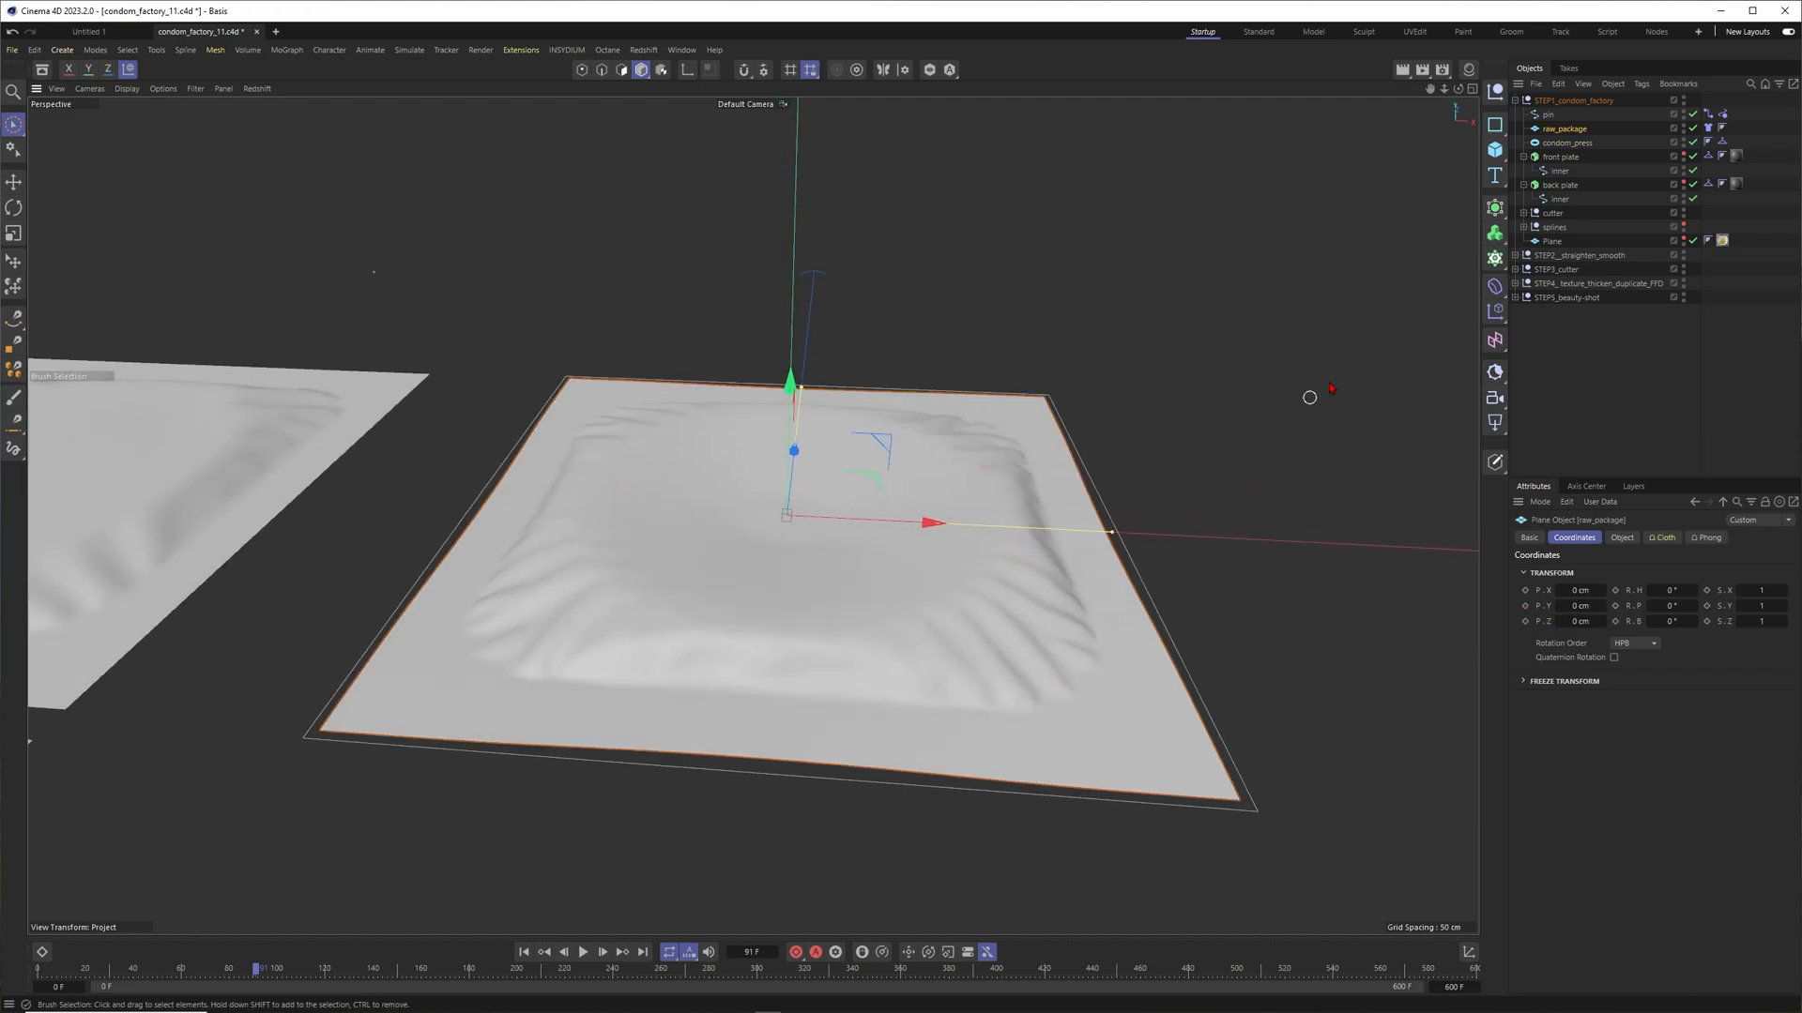
click(1621, 538)
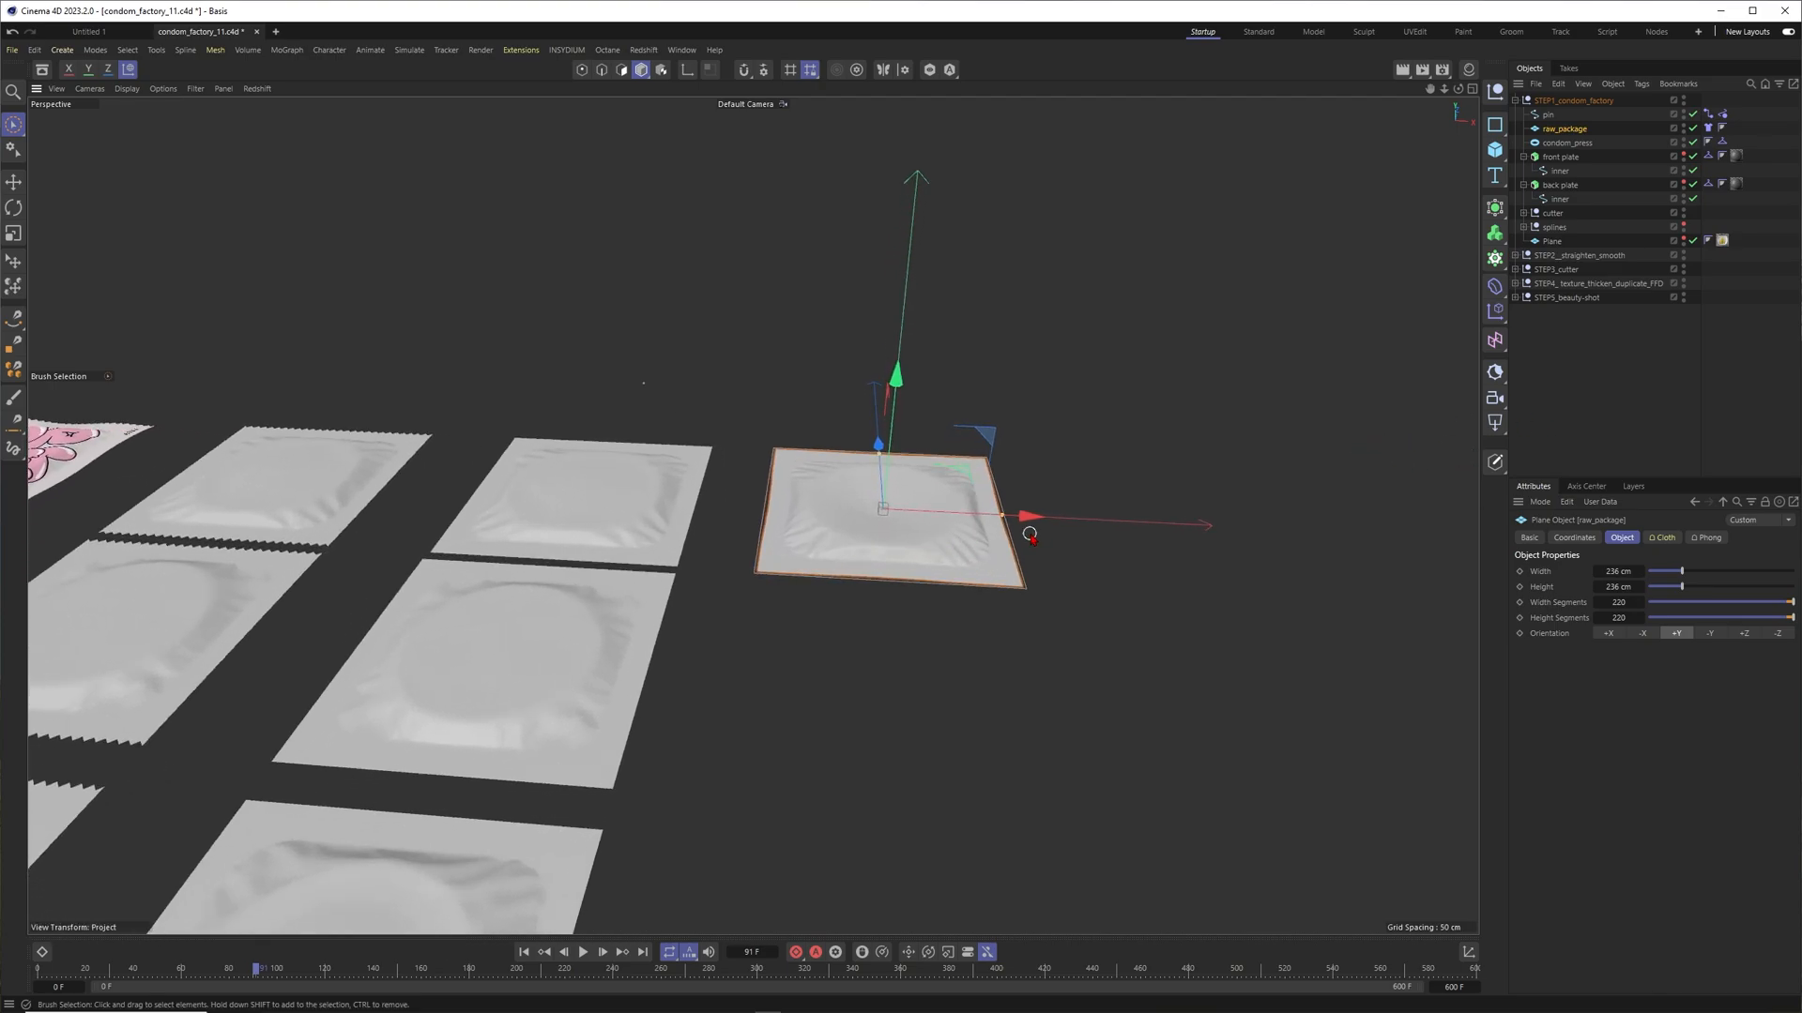
mouse_move(899, 569)
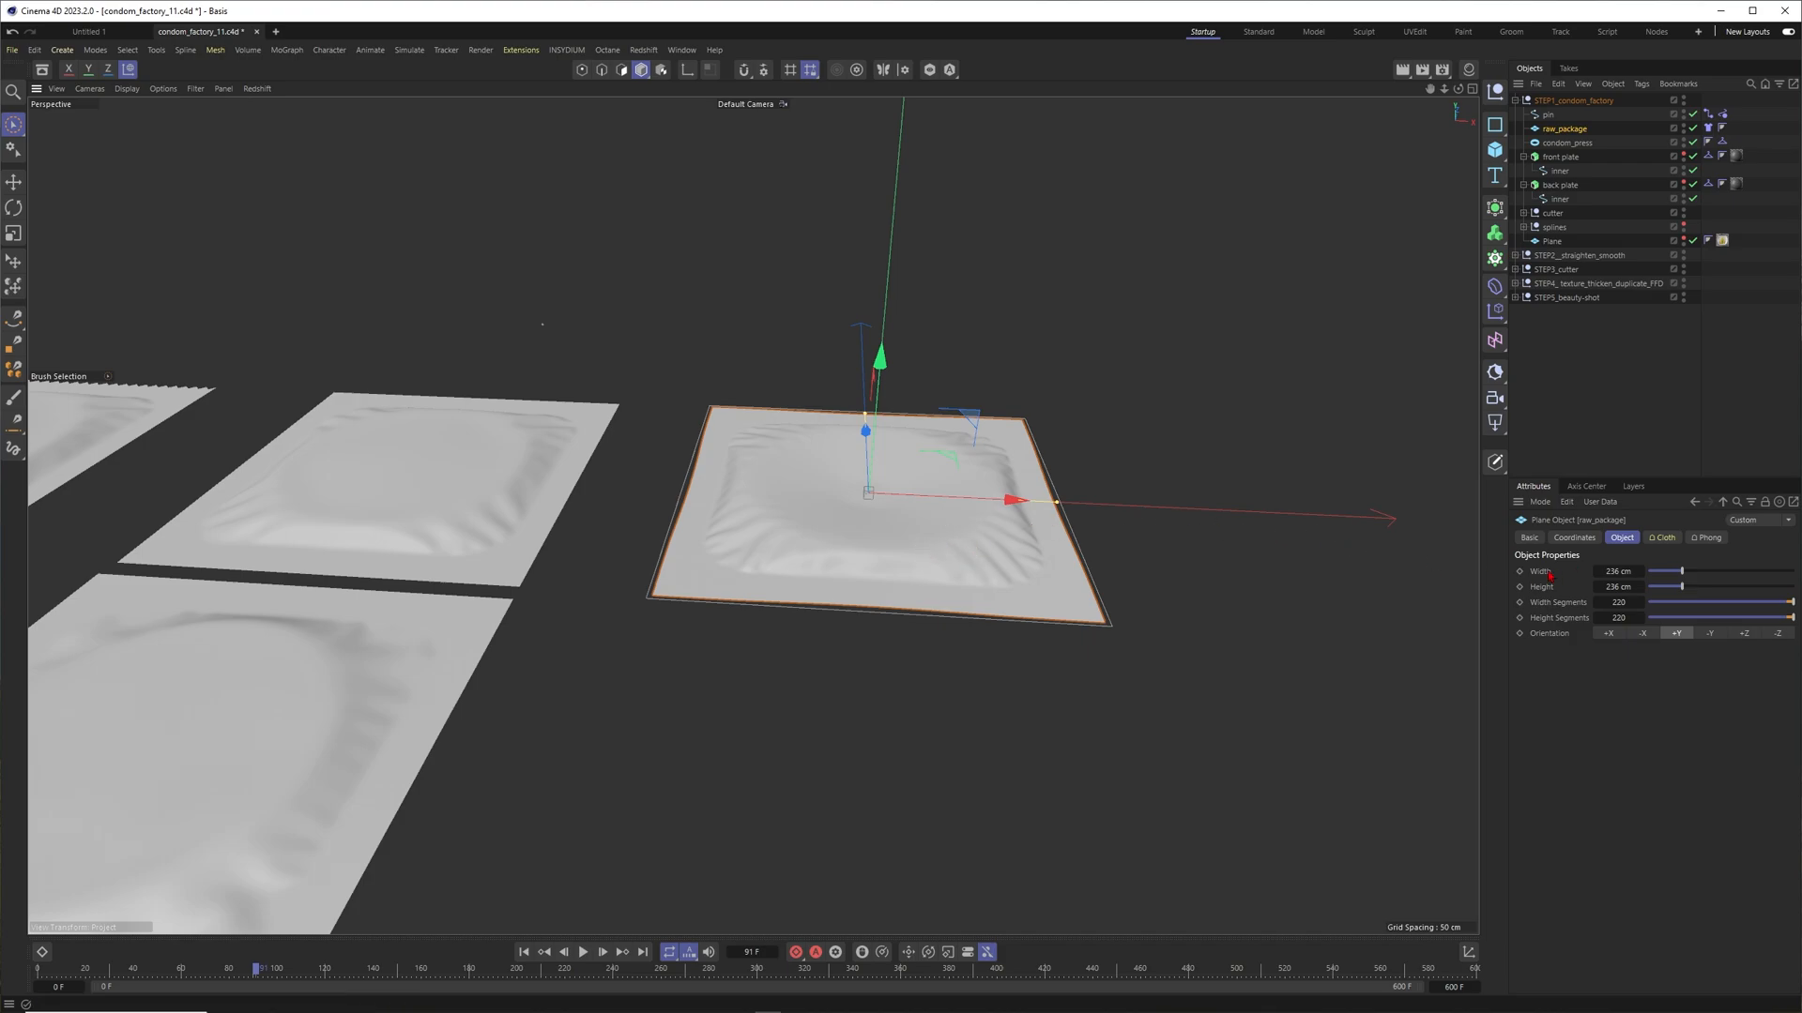
mouse_move(1375, 412)
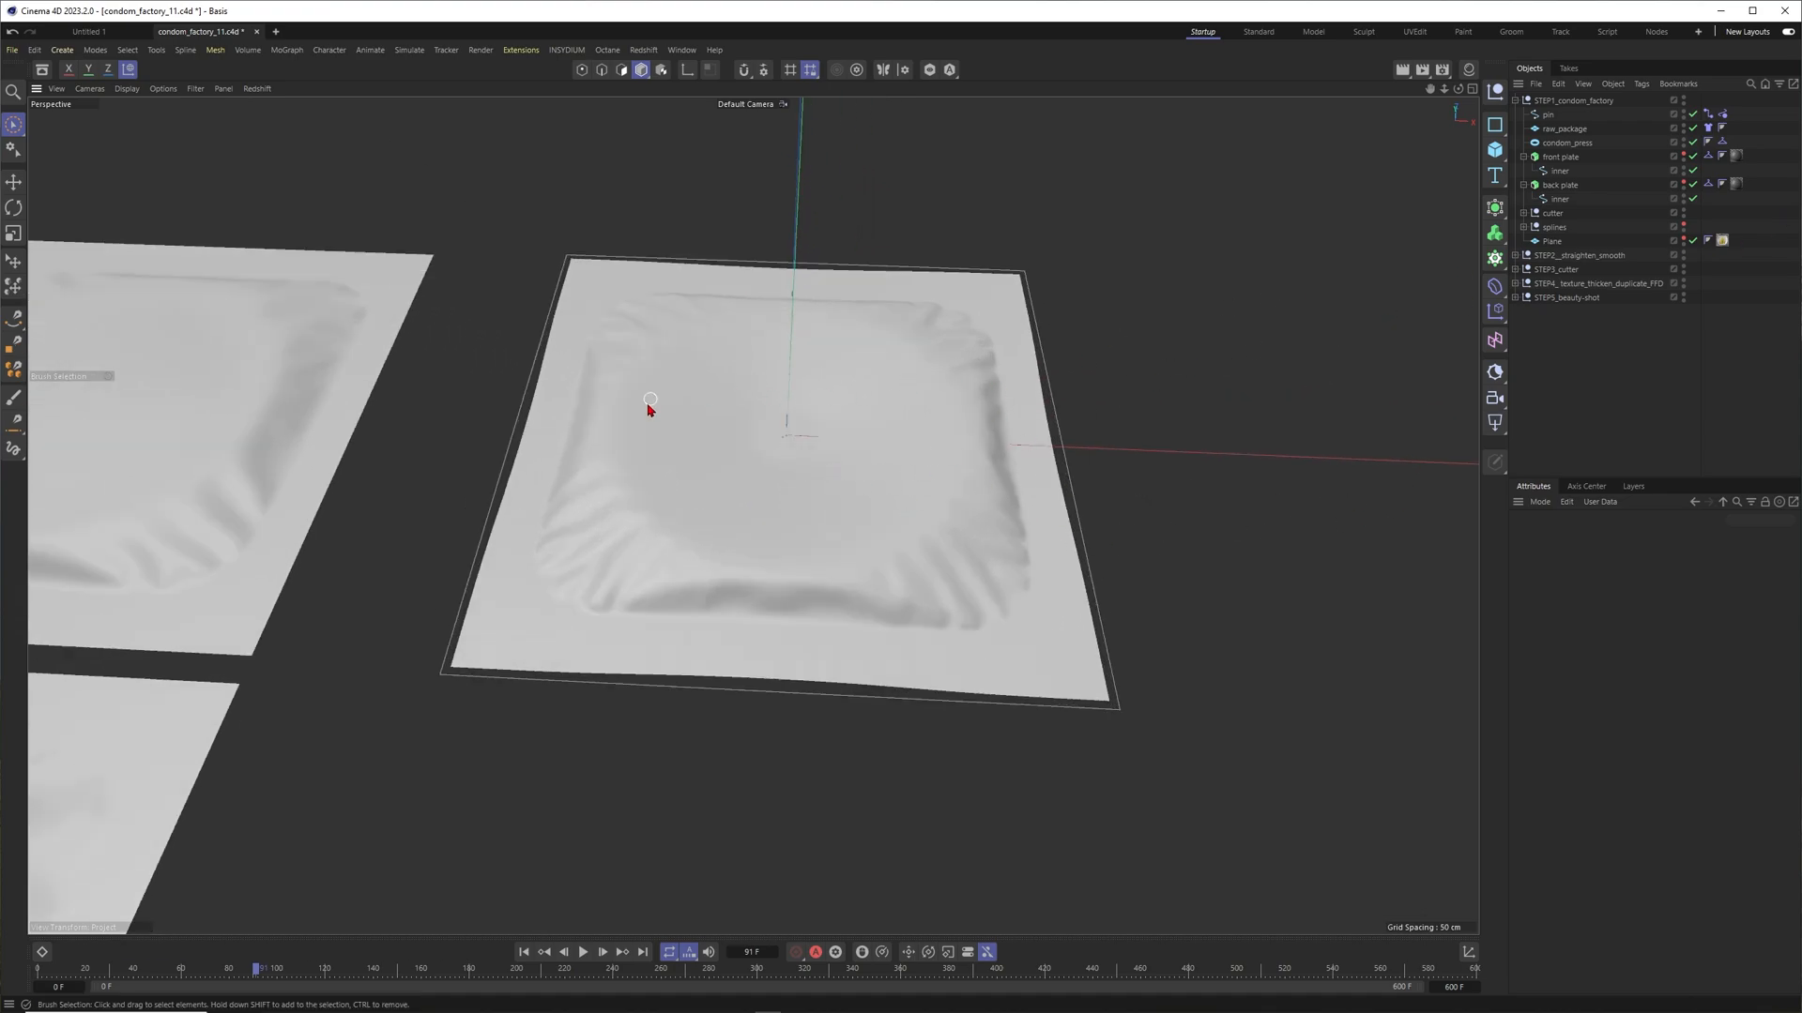
Orbit around the wrinkled package and show the Project Settings Simulation tab.
drag(649, 410, 997, 442)
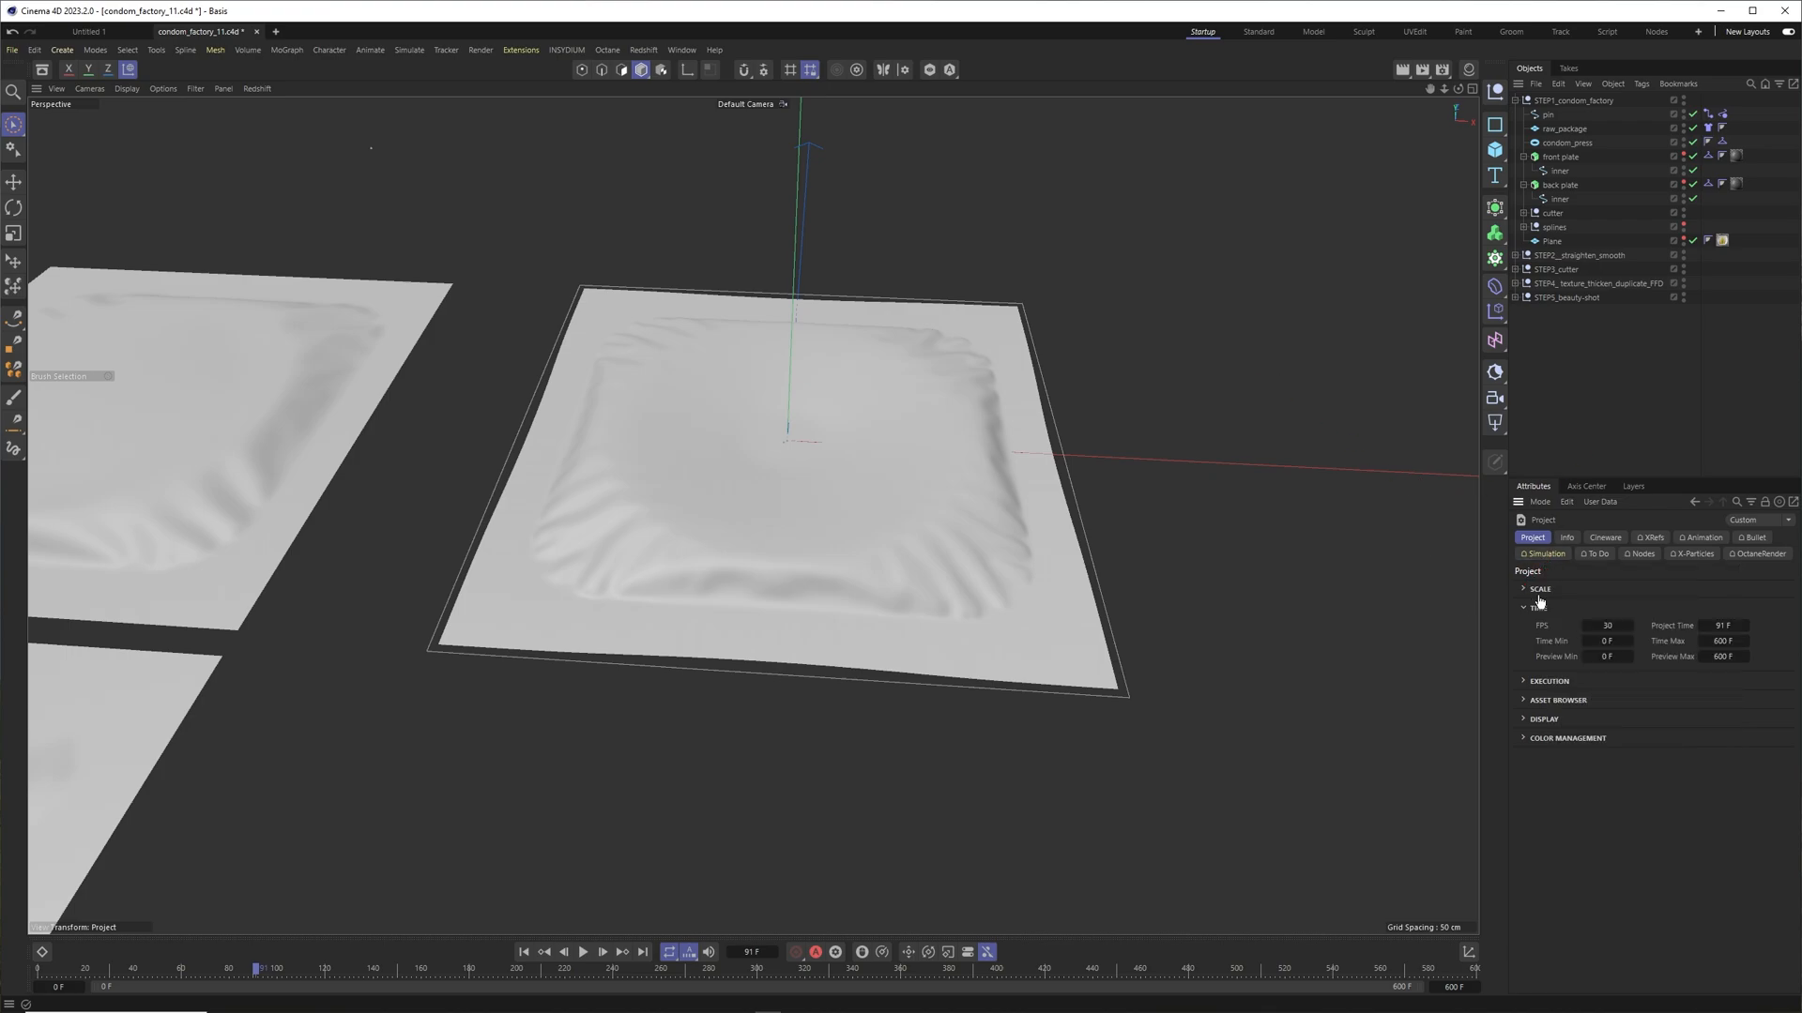
click(1543, 554)
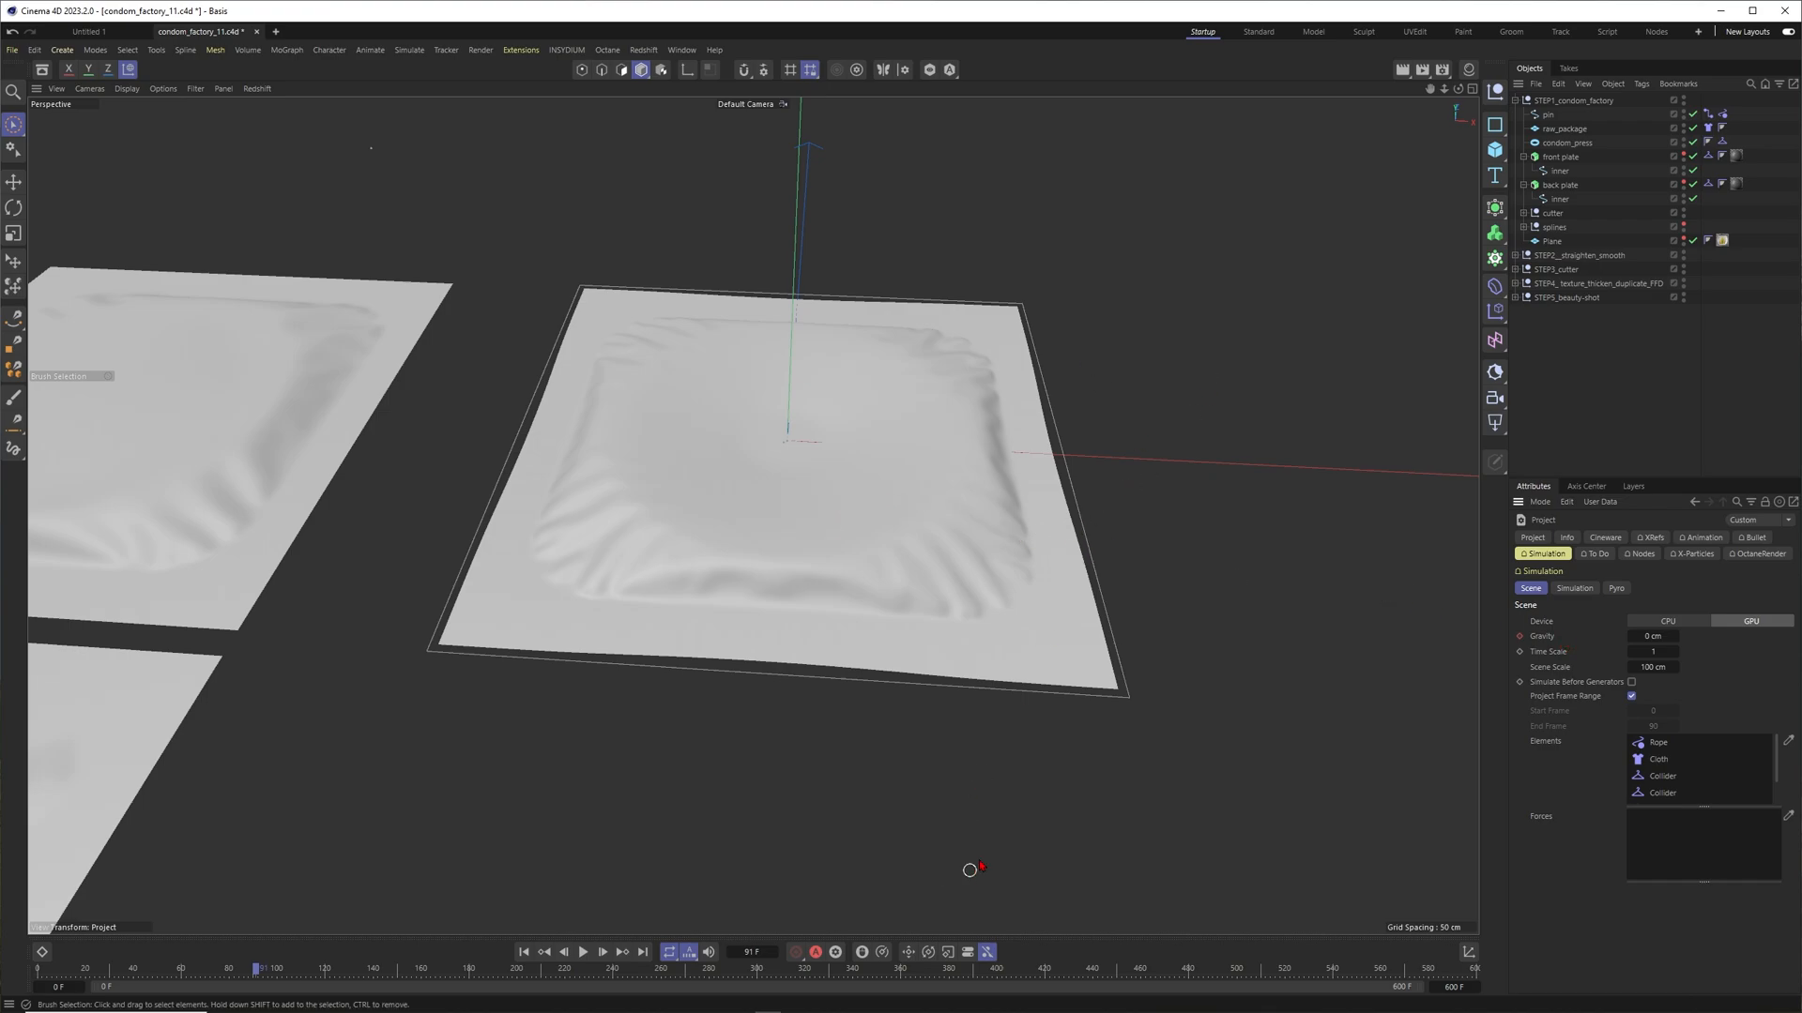
mouse_move(1077, 708)
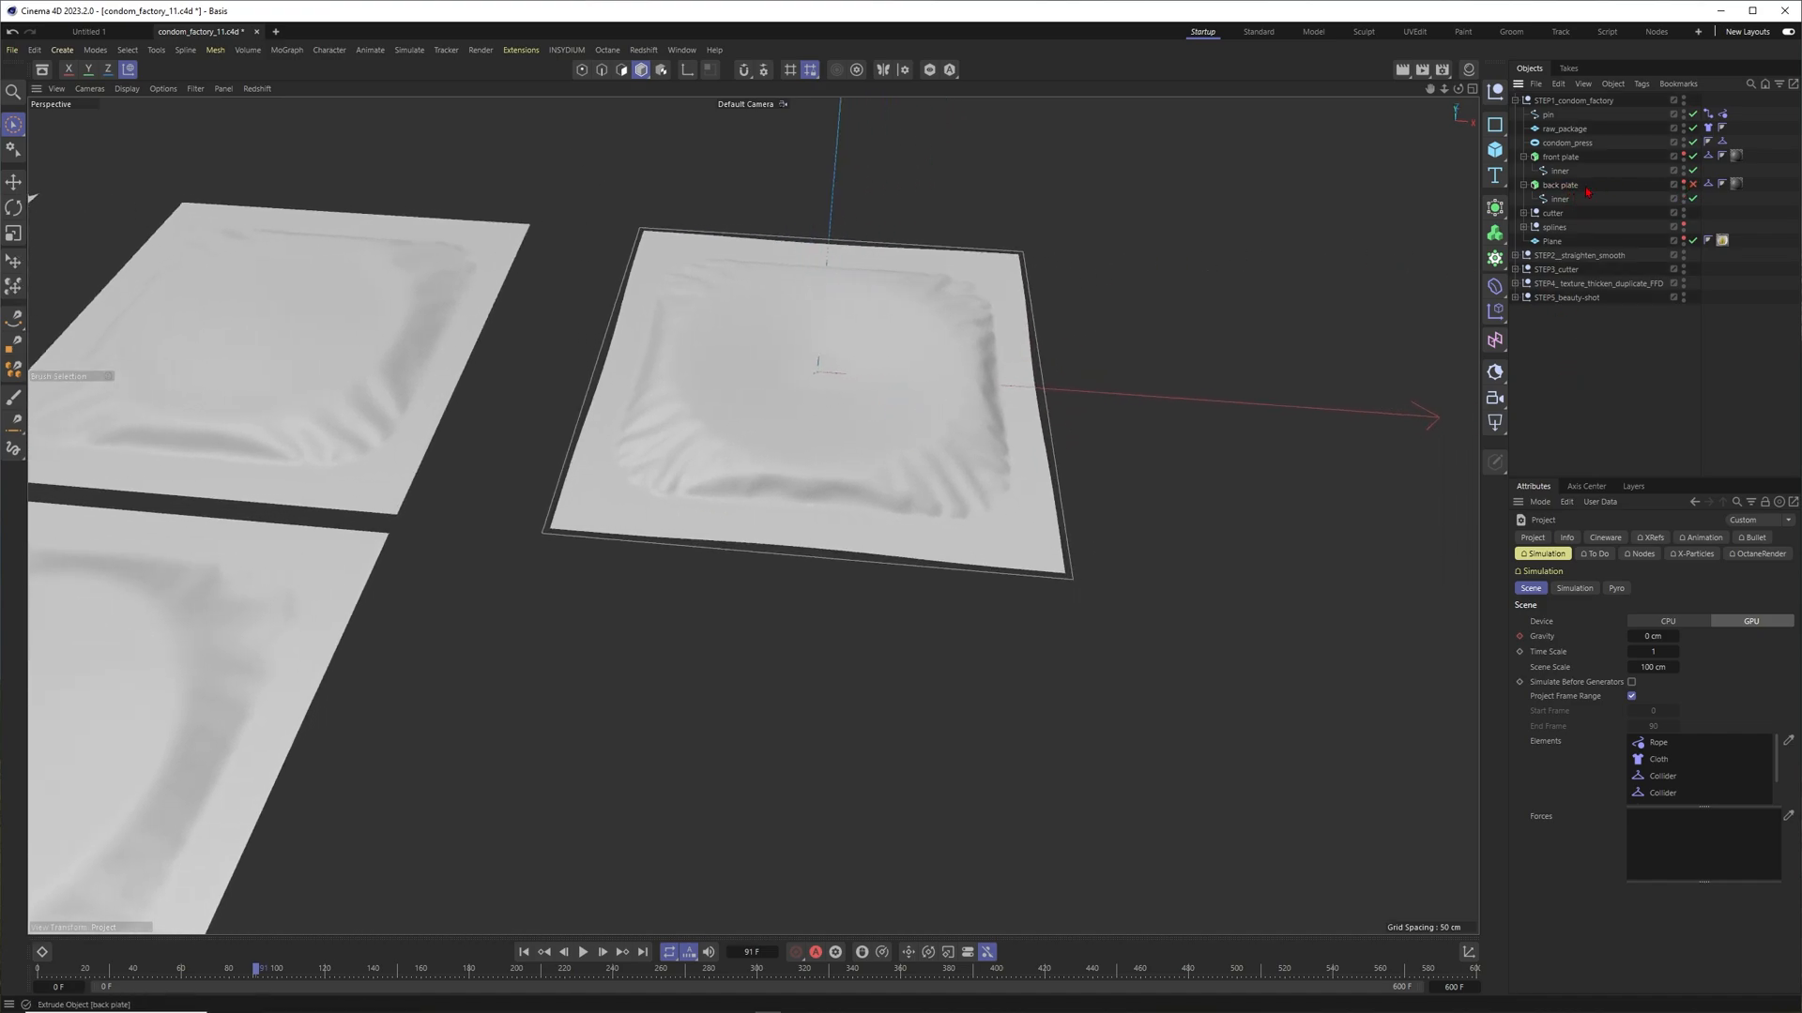
Select front plate to show its Extrude Object settings, then orbit around the package.
click(1561, 185)
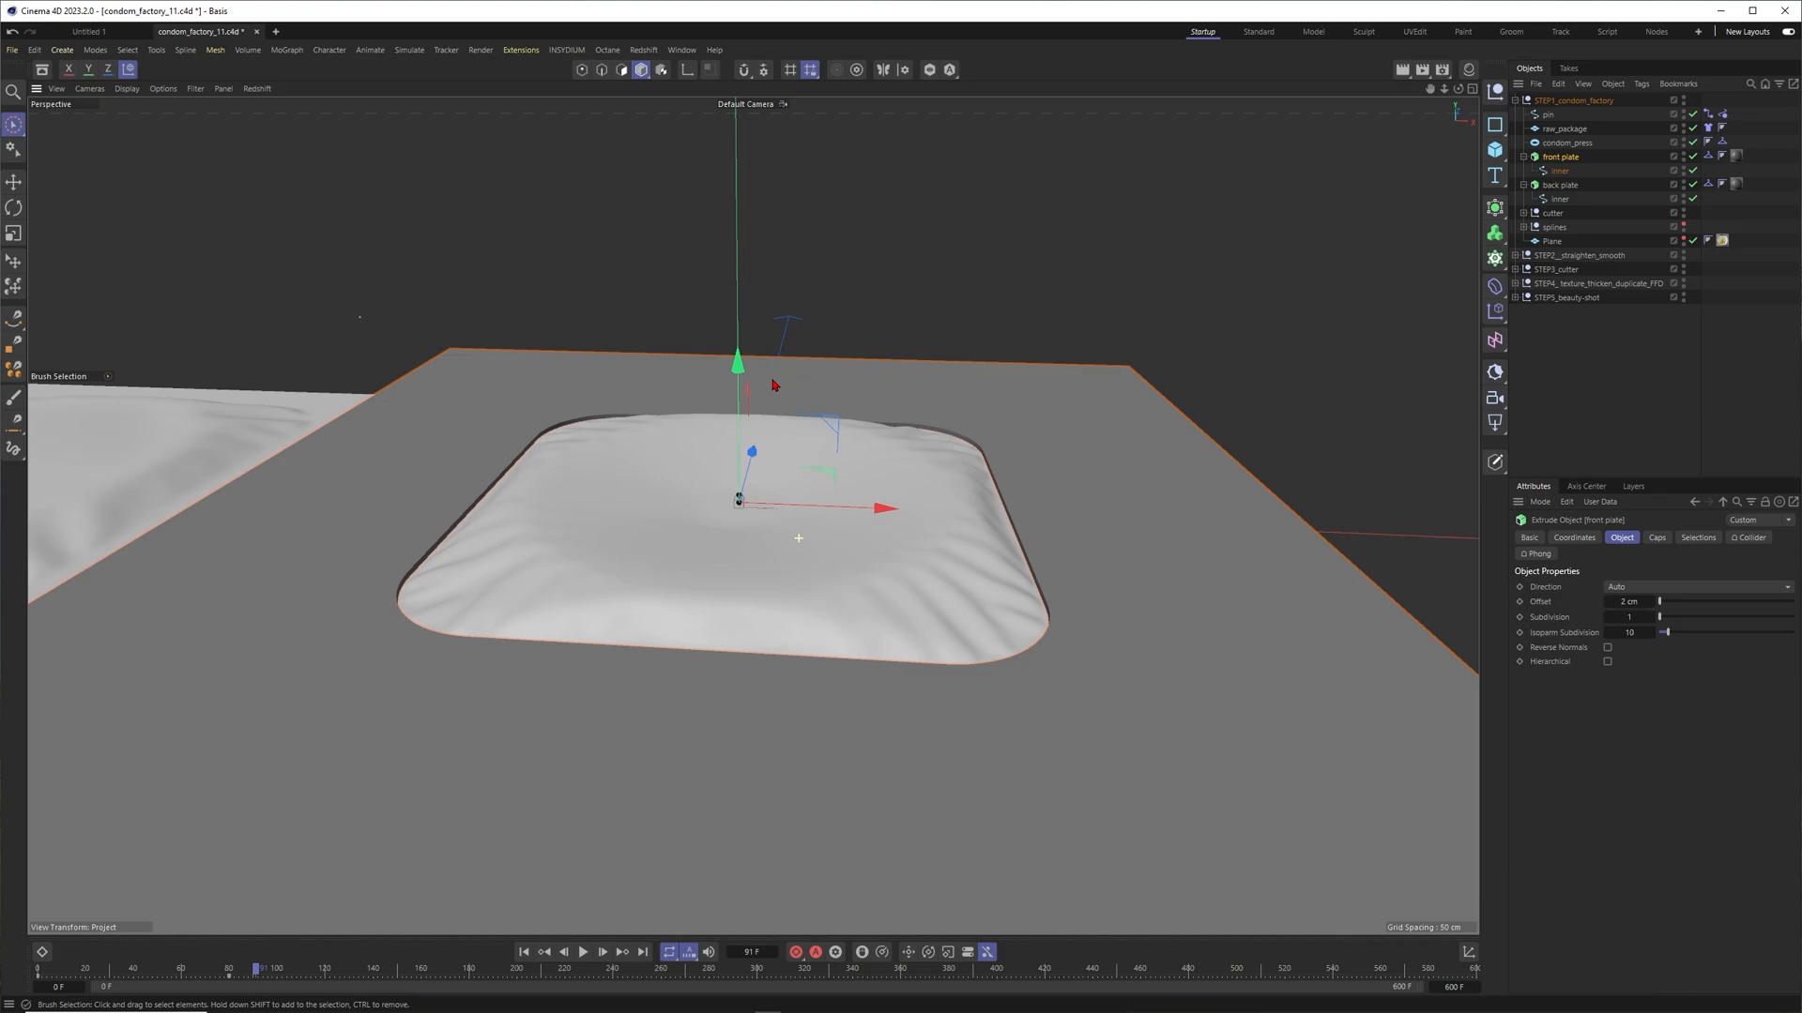
mouse_move(651, 561)
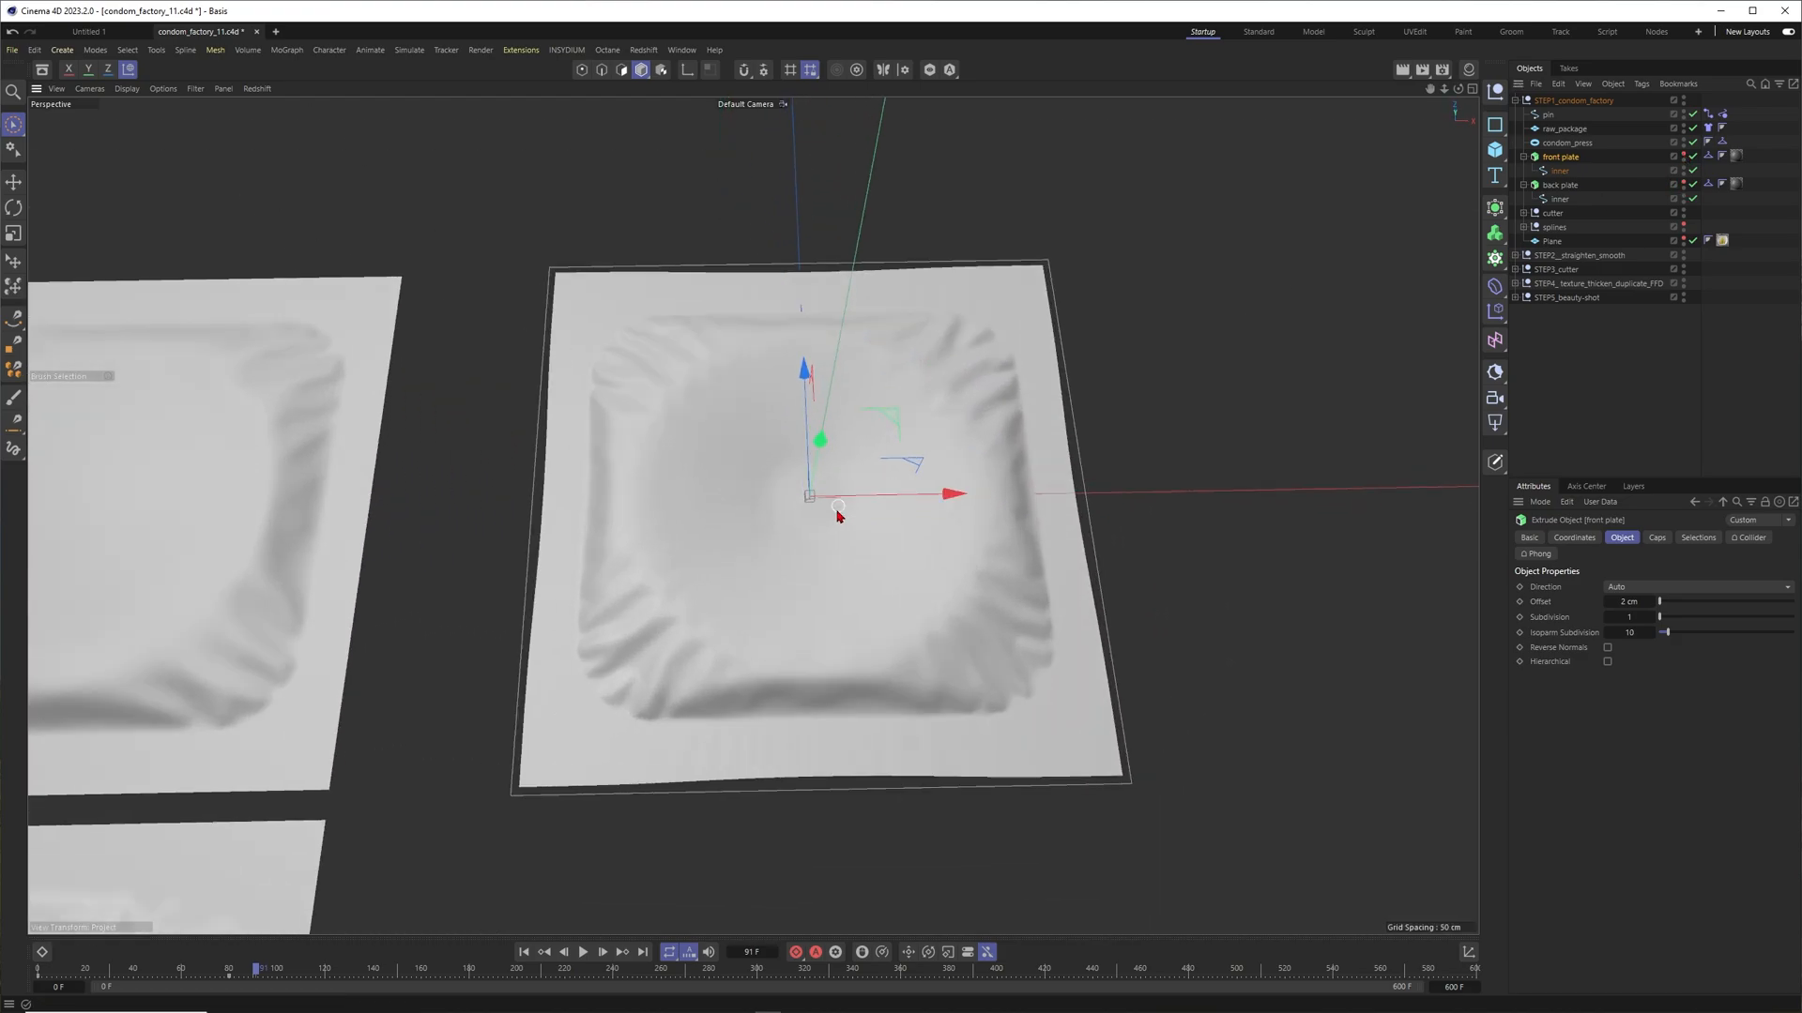
drag(836, 515, 803, 585)
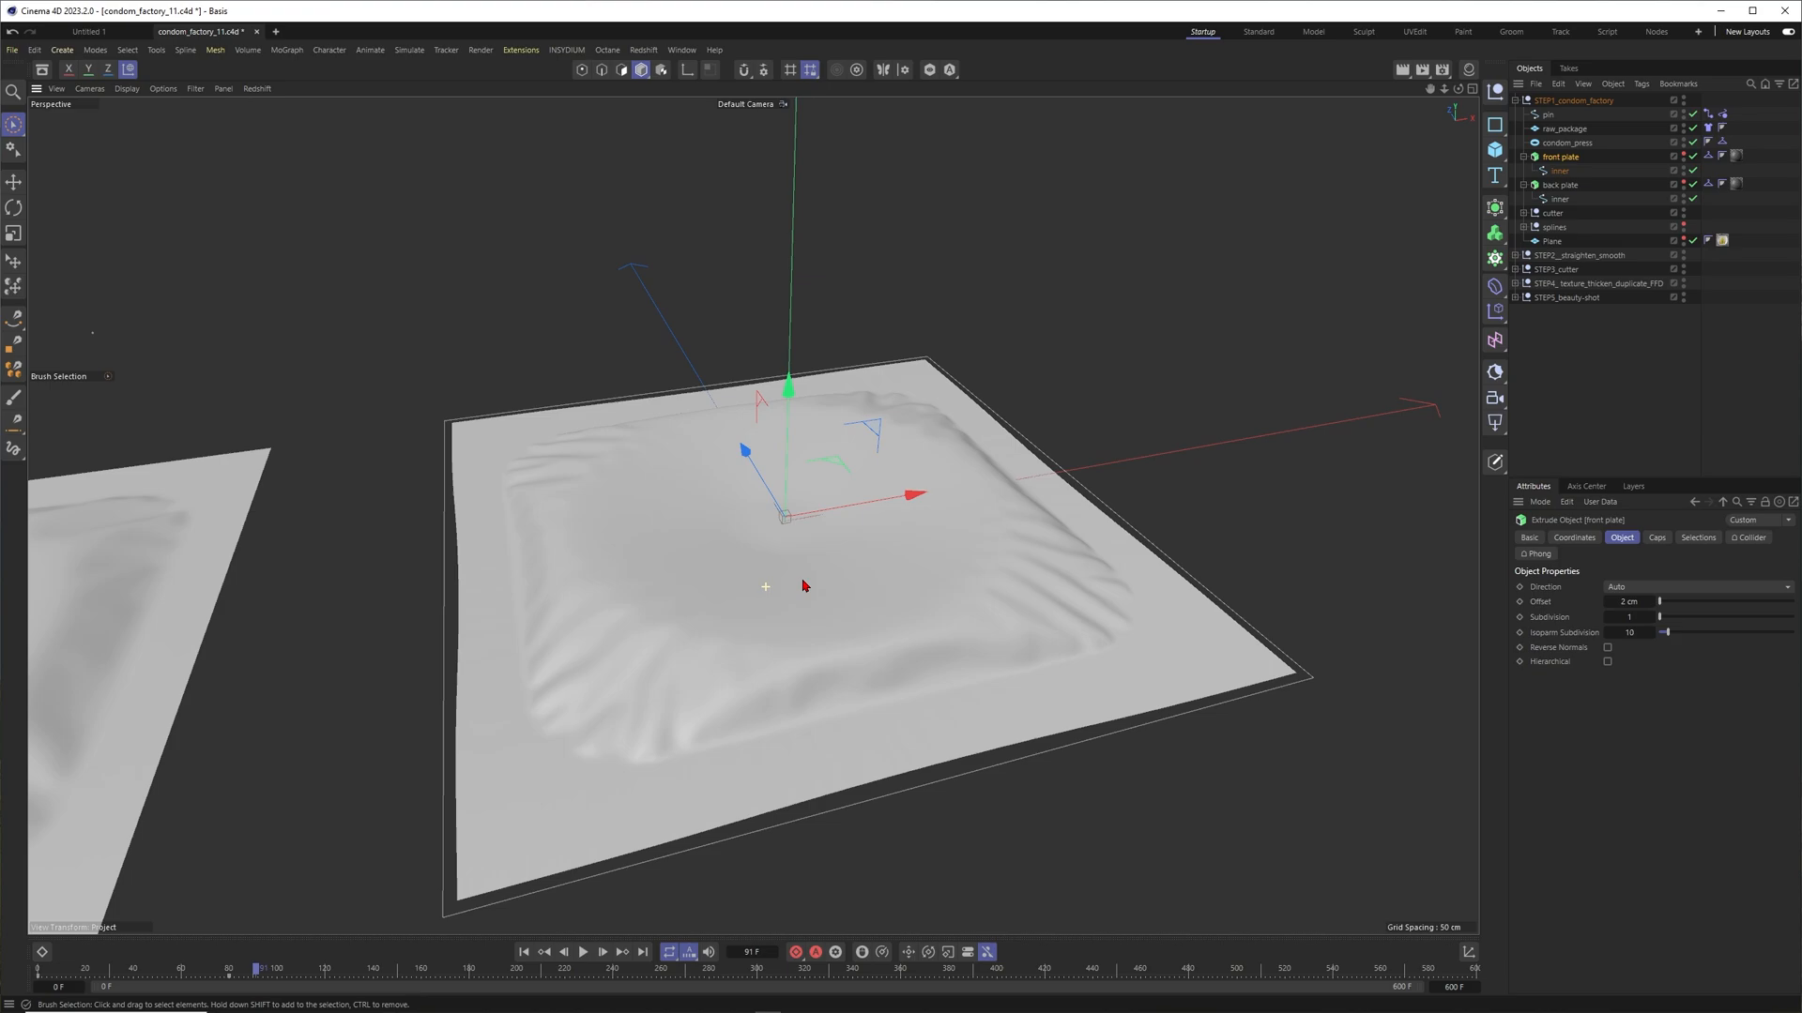